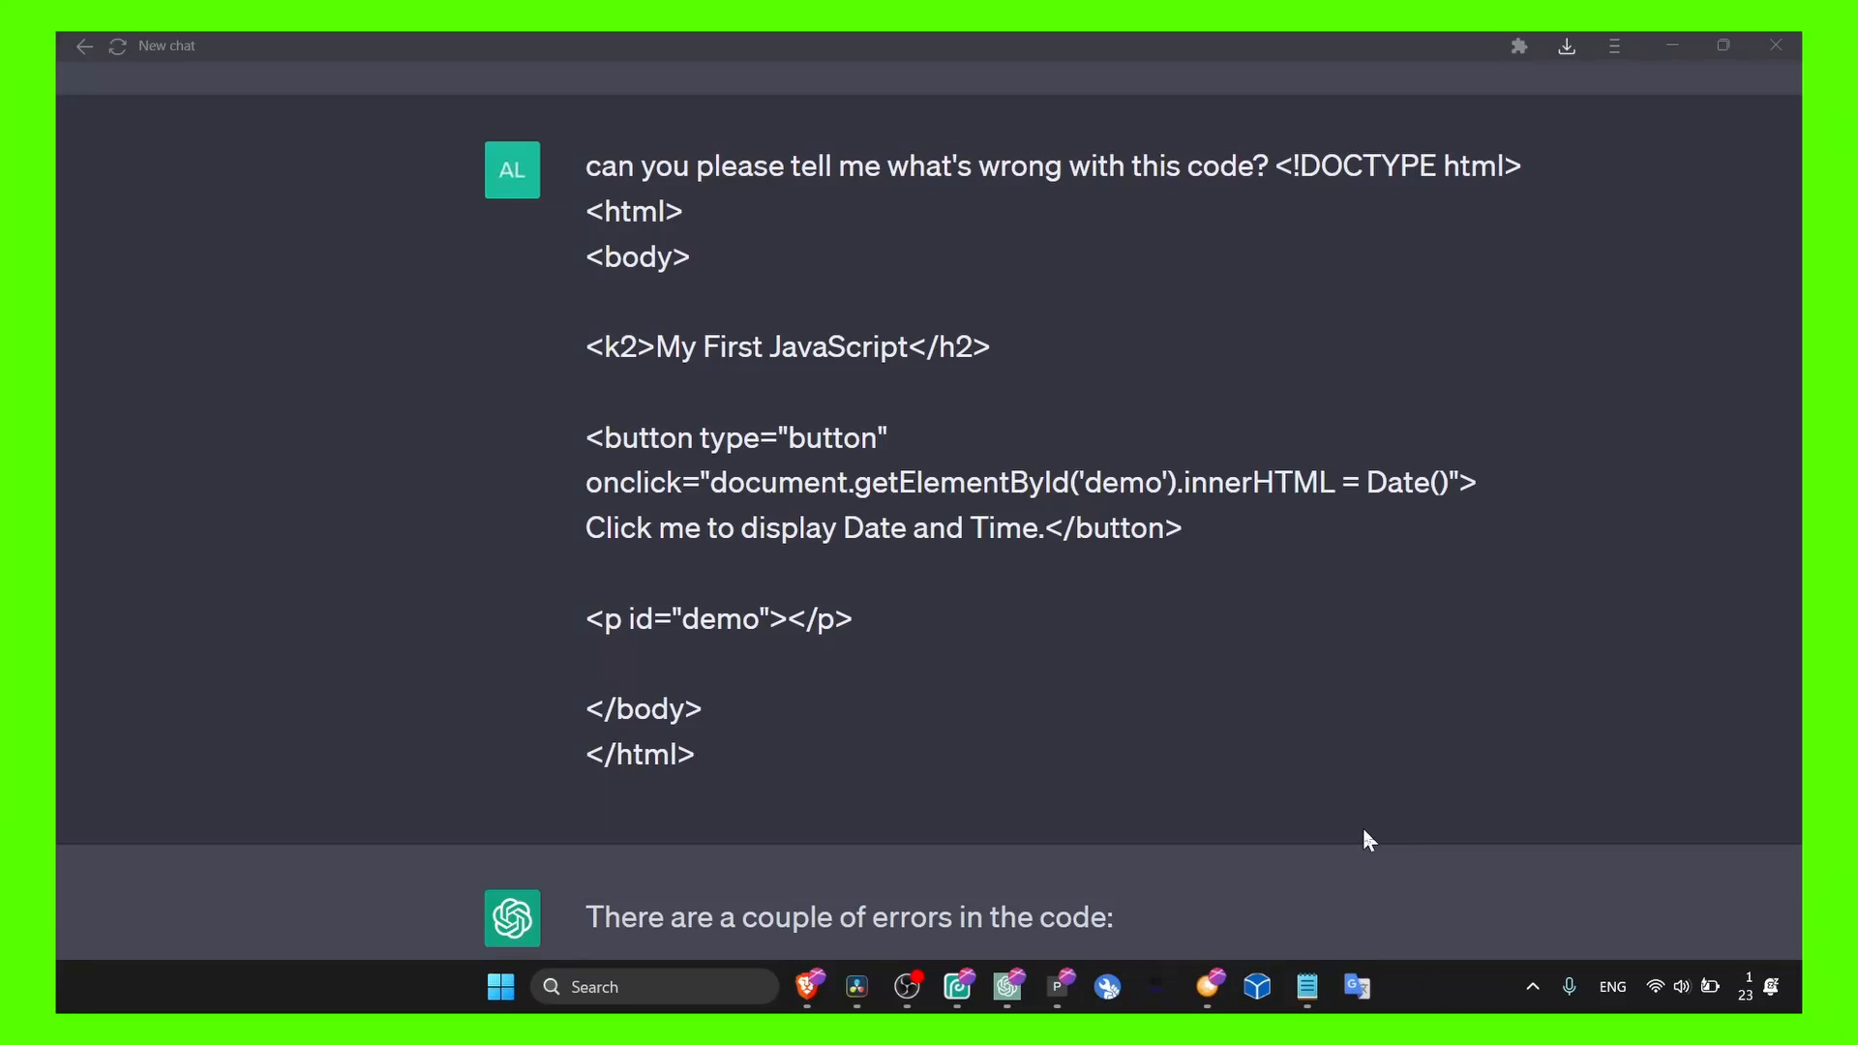
mouse_move(1320, 890)
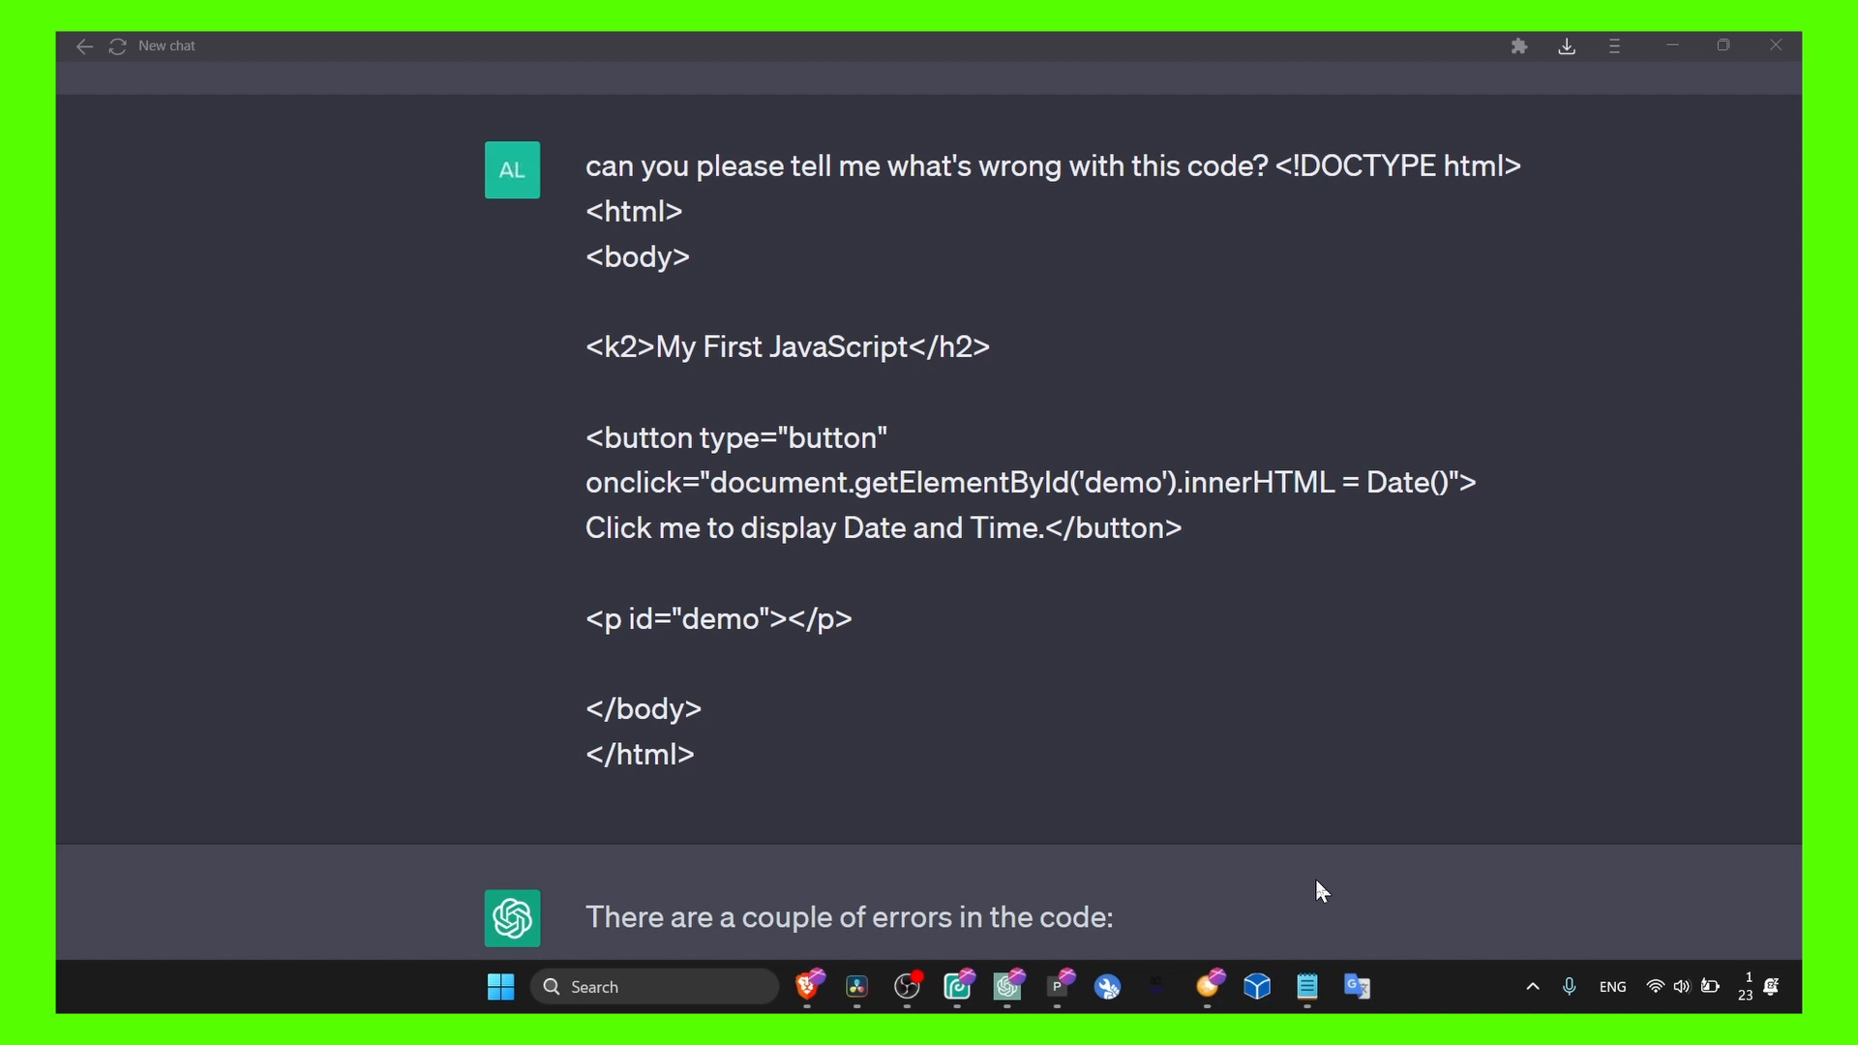
mouse_move(1308, 986)
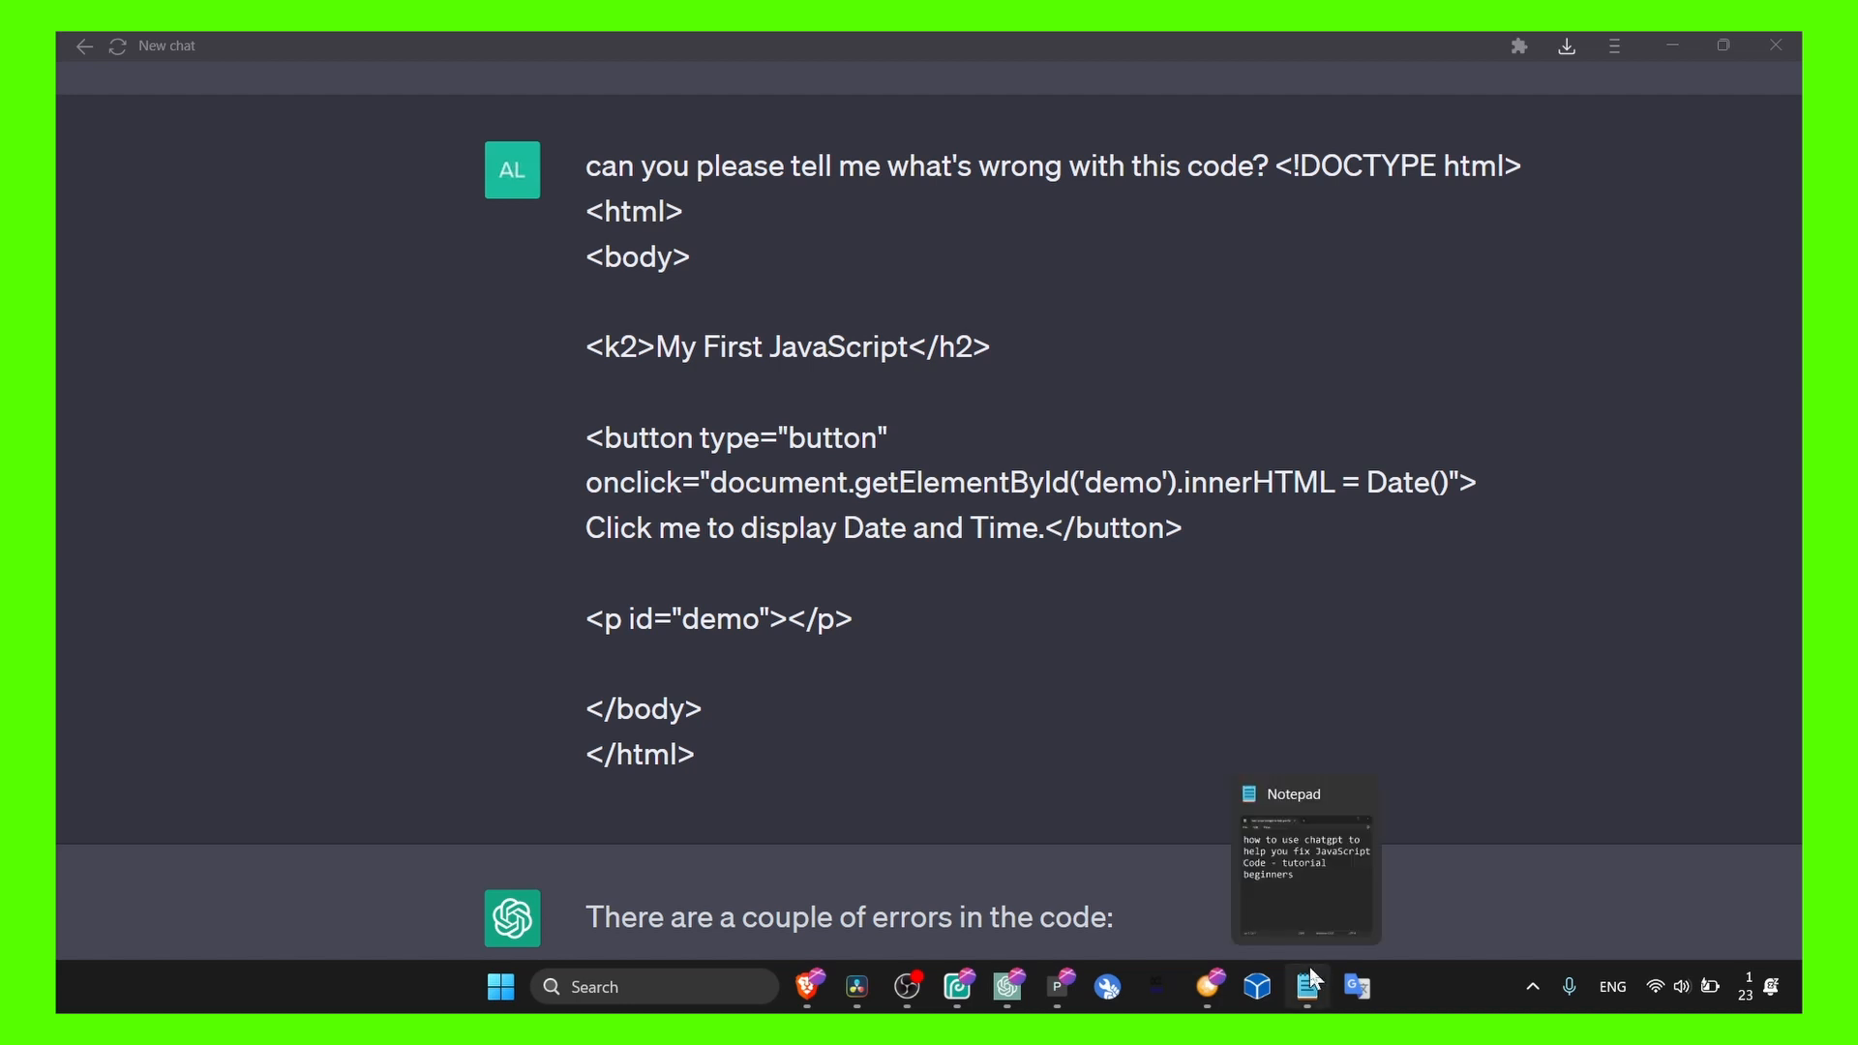
Step: Bring up the Notepad note with the JavaScript-fixing tutorial title over the chat
left_click(1308, 987)
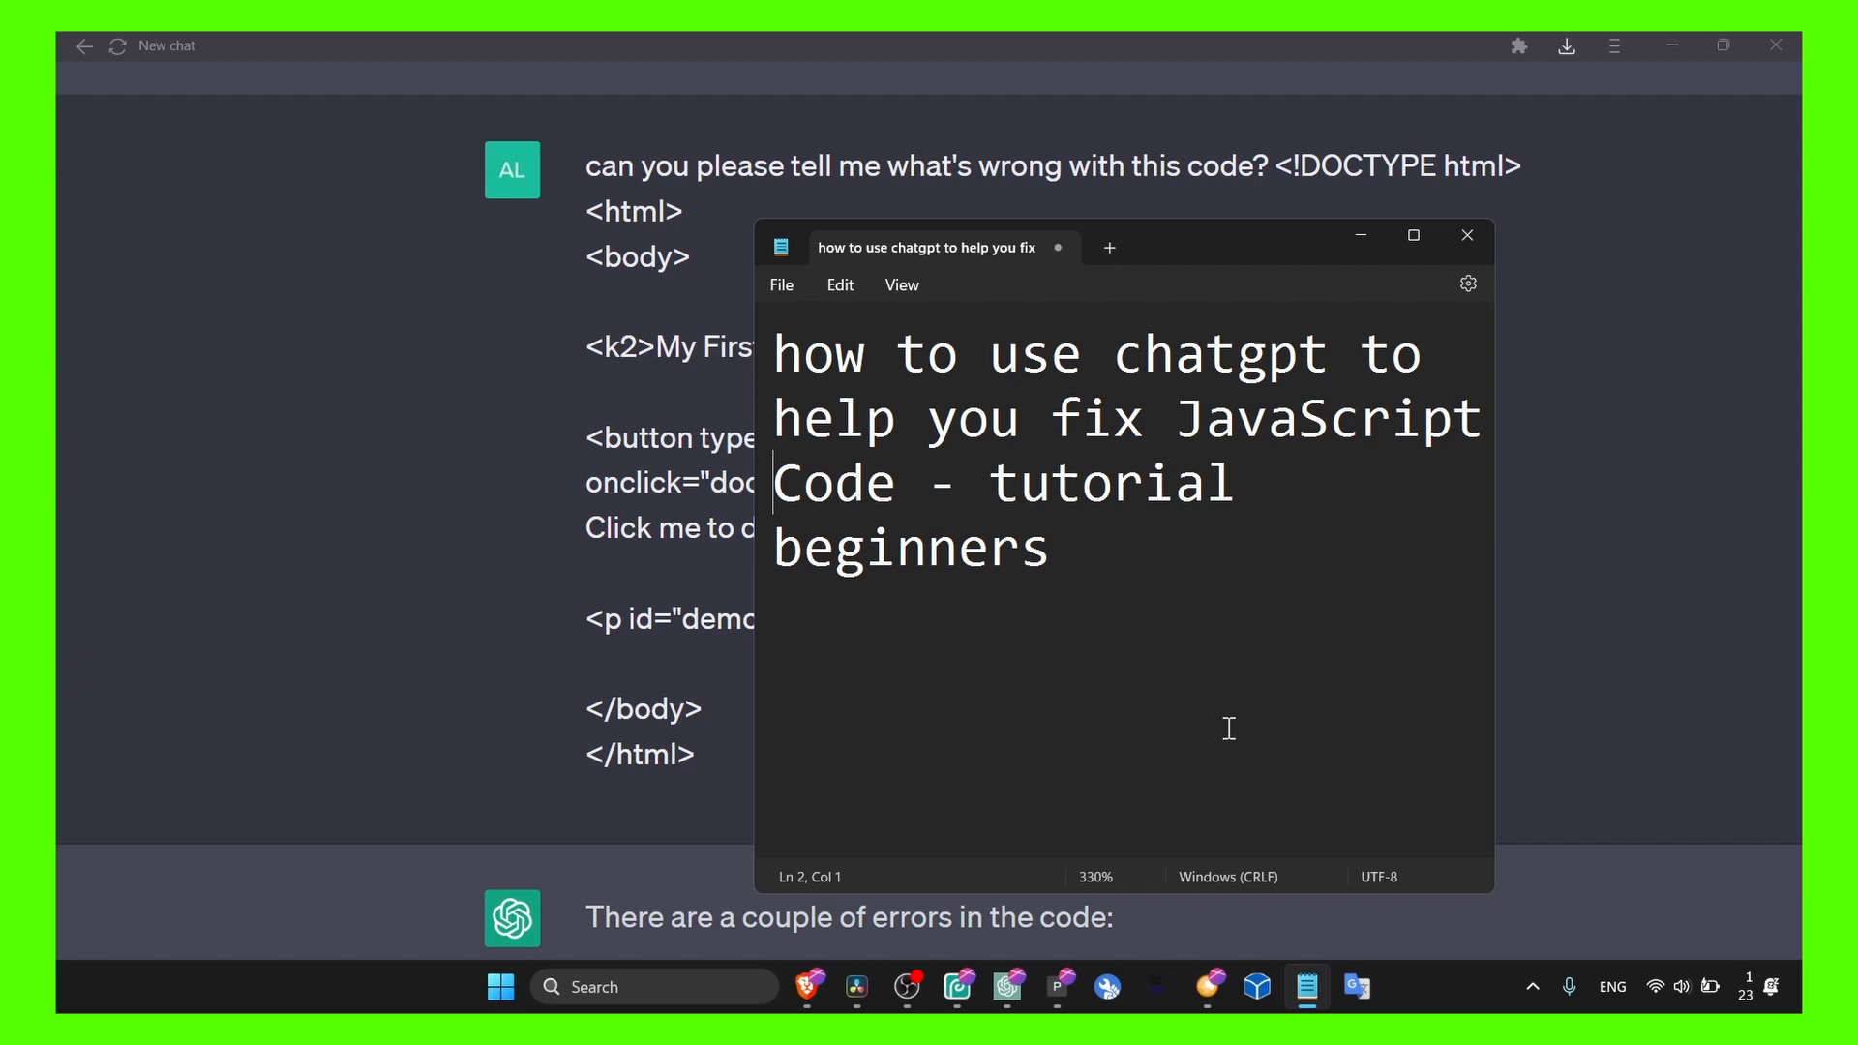
mouse_move(1162, 499)
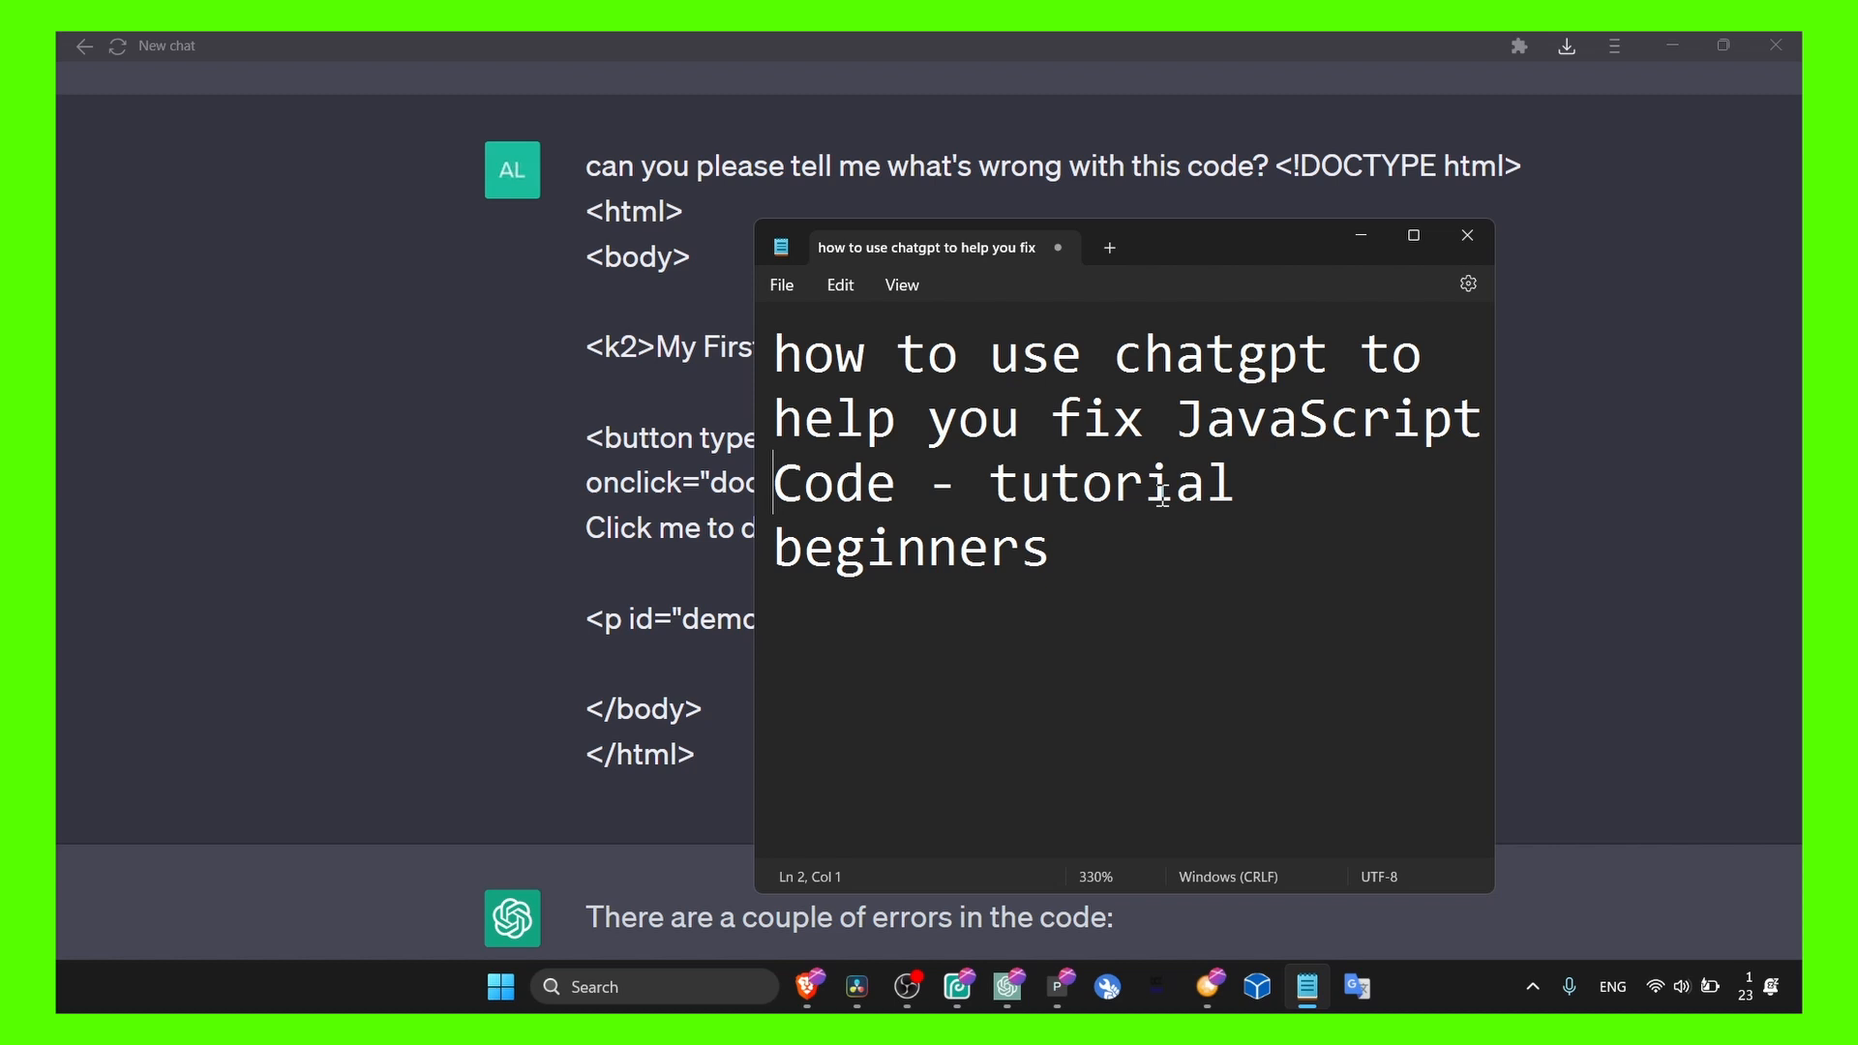
mouse_move(1141, 464)
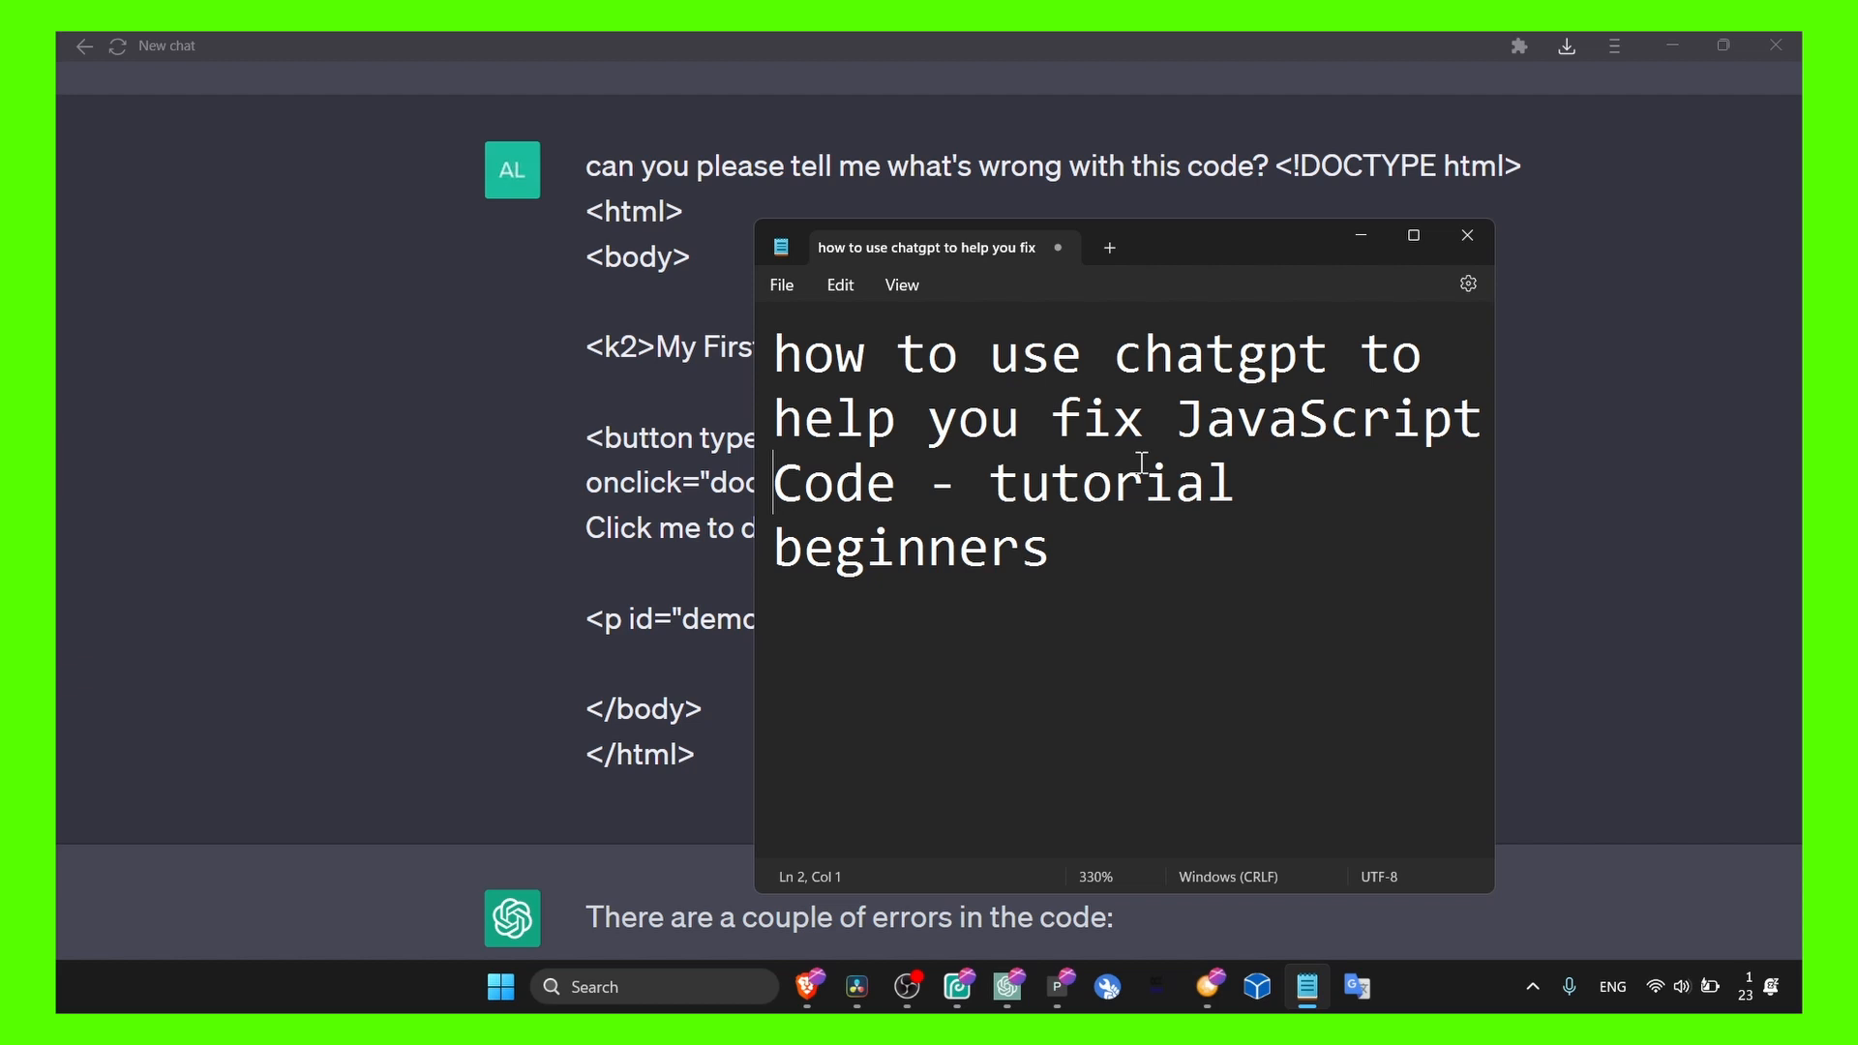
Step: Return to the conversation and briefly highlight part of the pasted buggy HTML code
left_click(1467, 234)
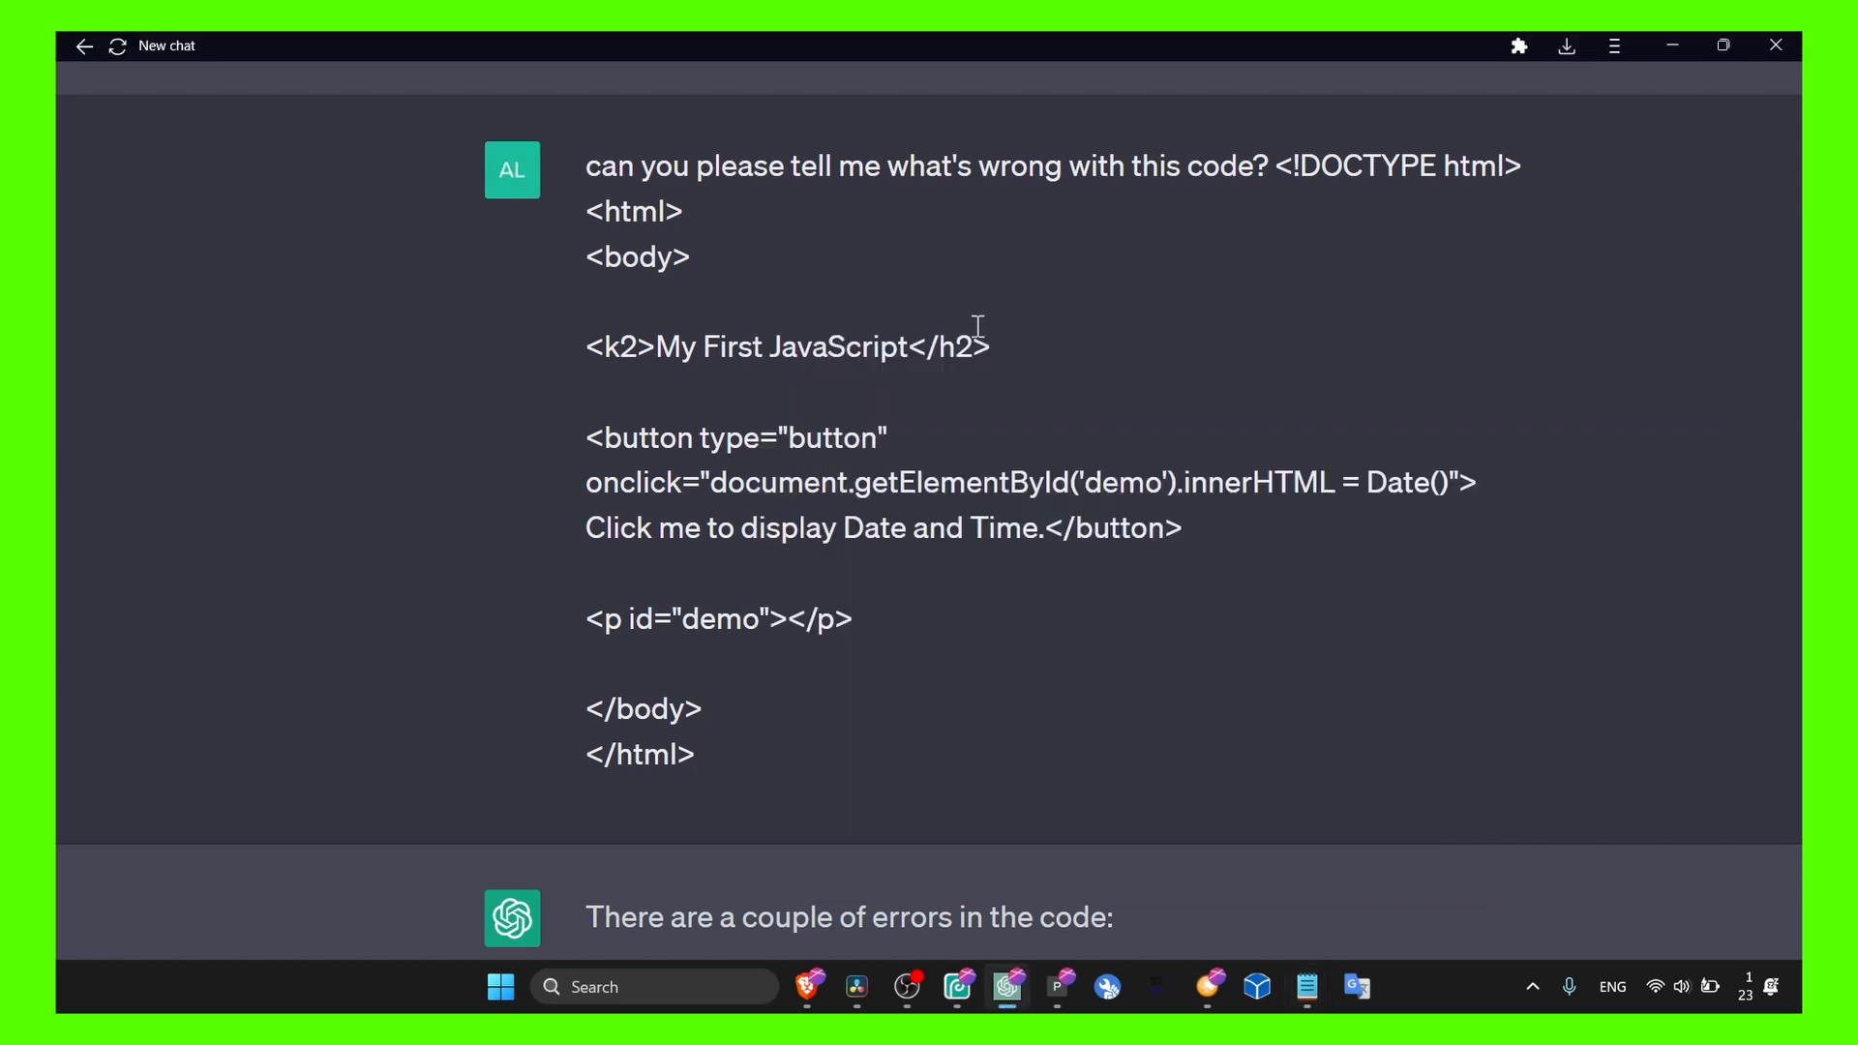
mouse_move(824, 279)
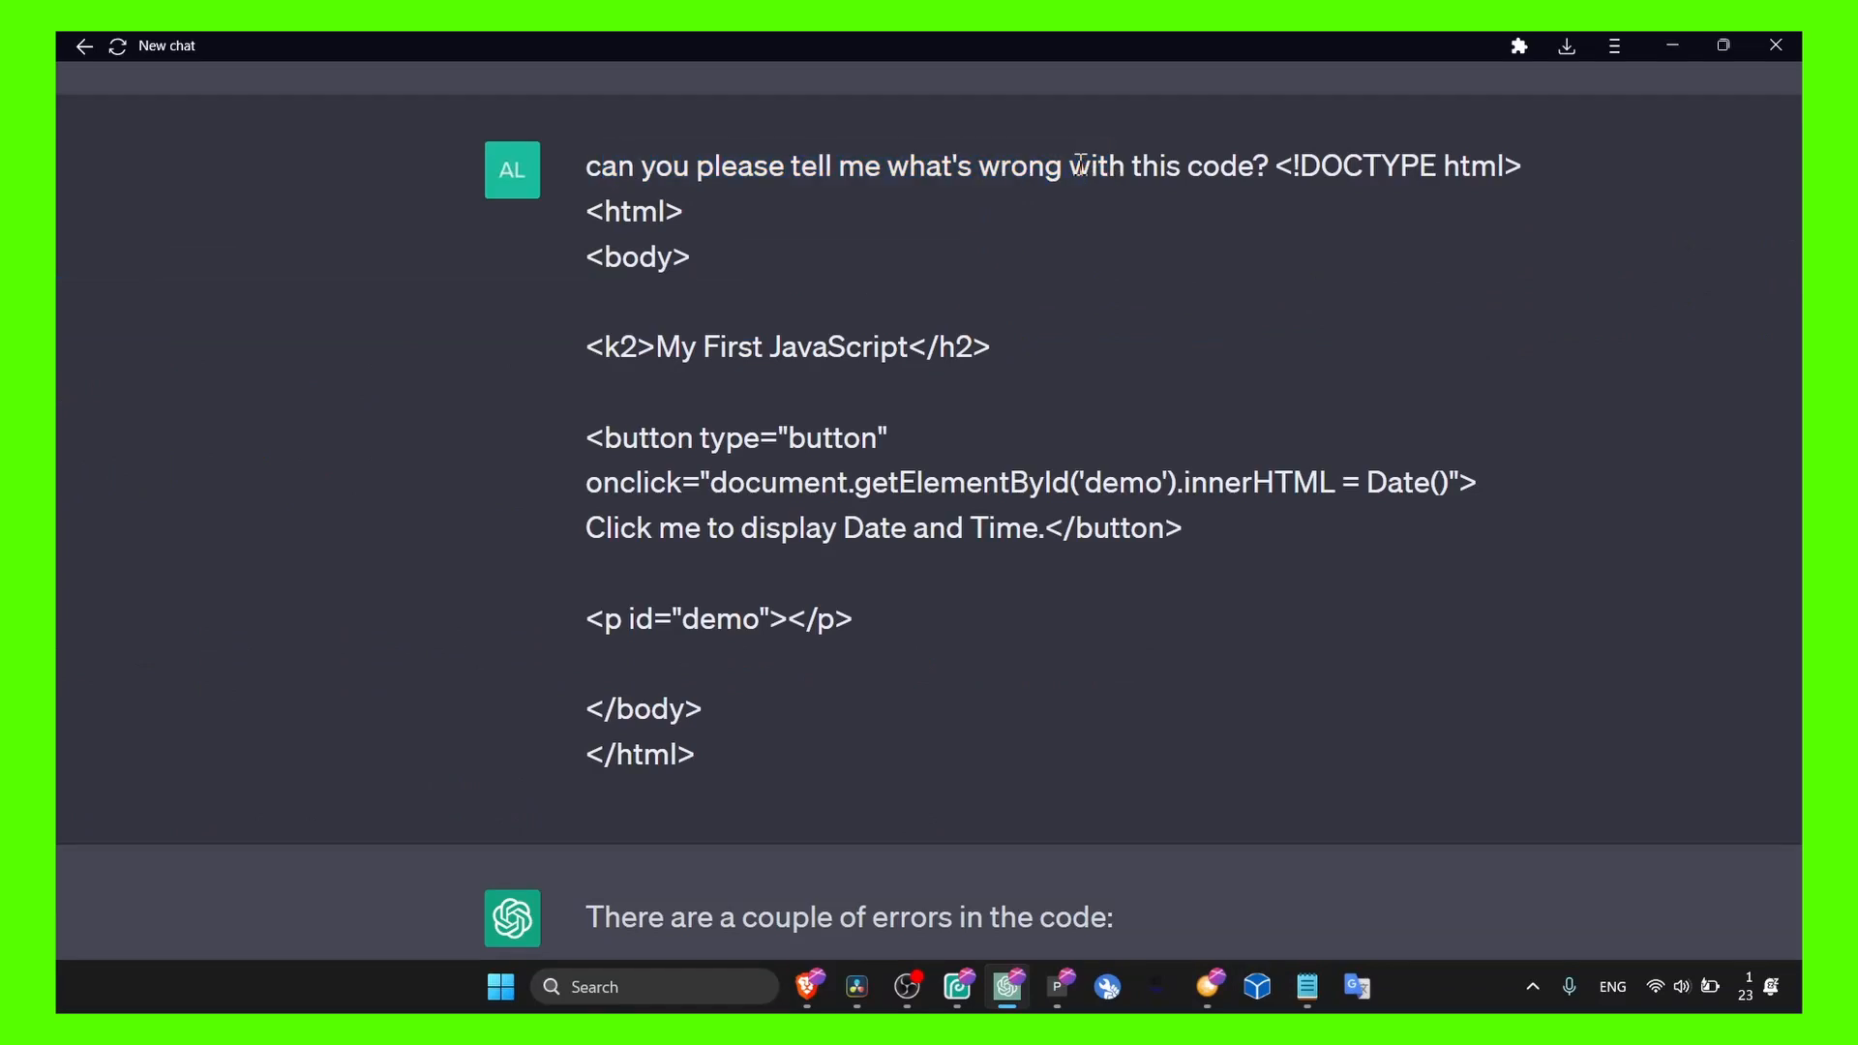
mouse_move(964, 184)
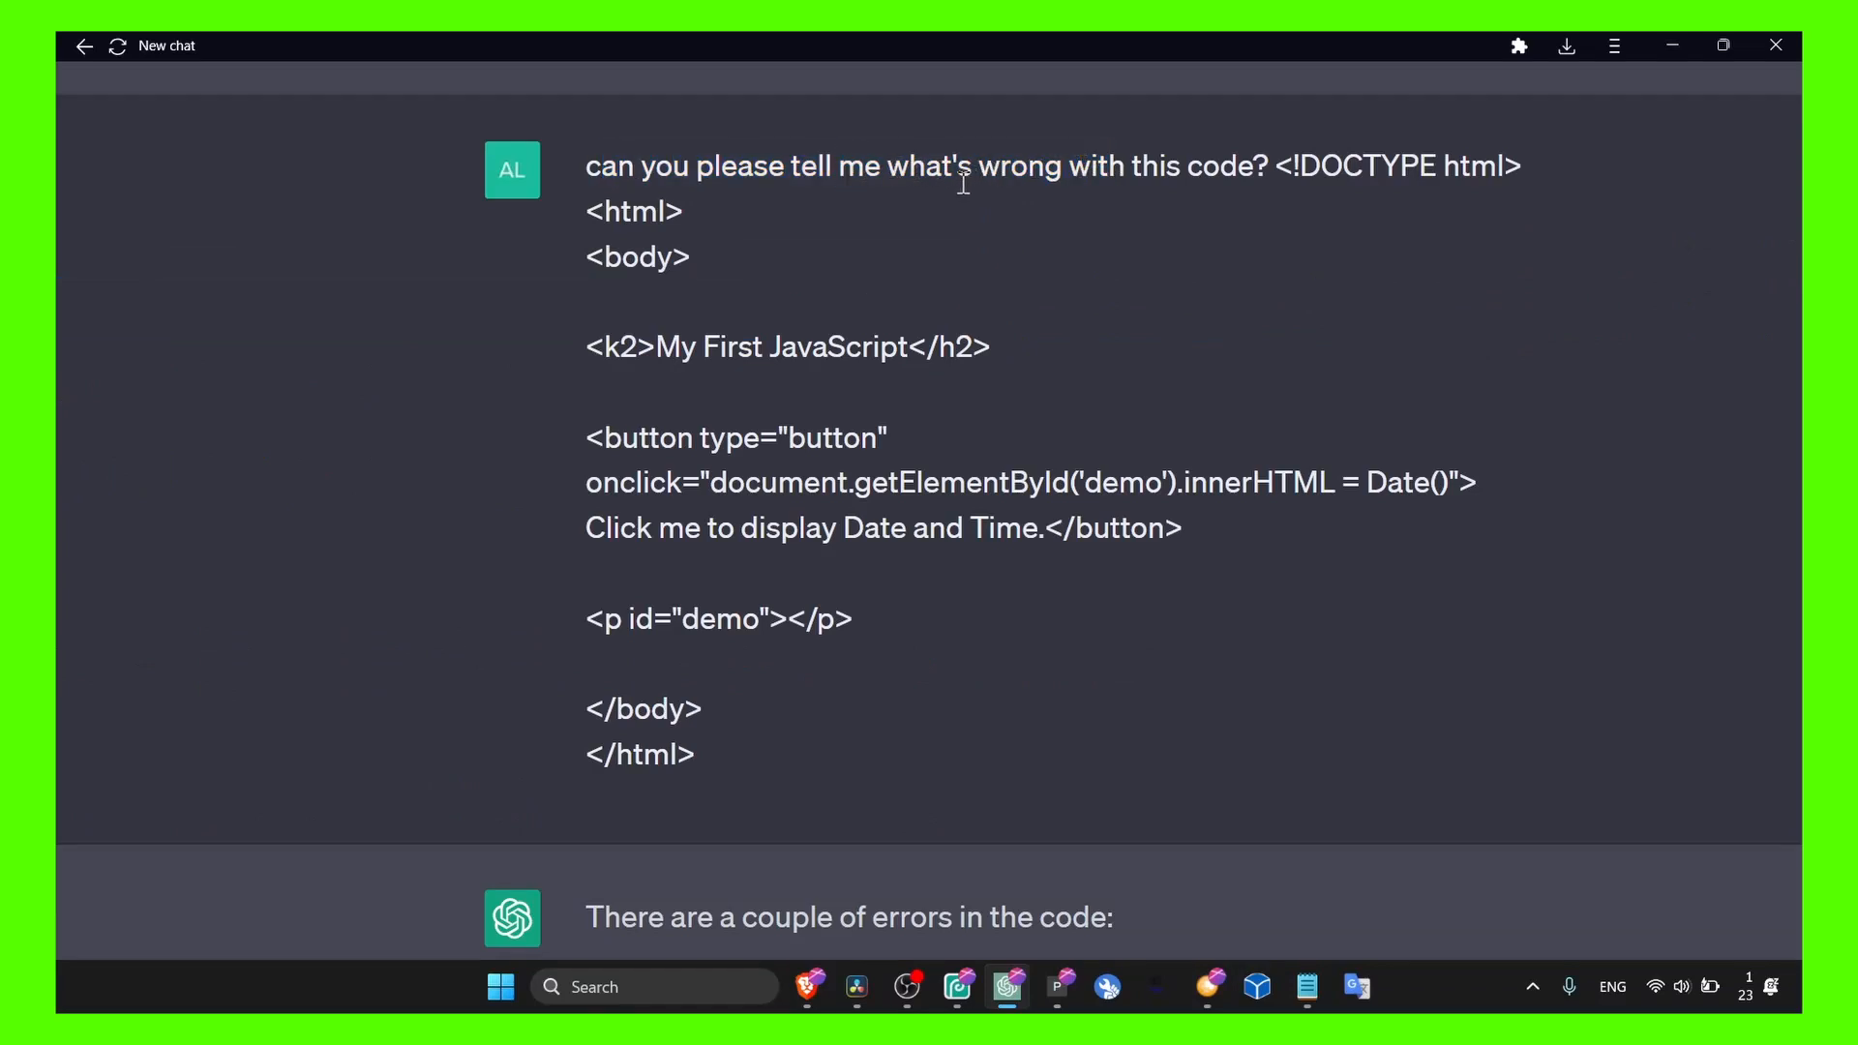
mouse_move(1078, 165)
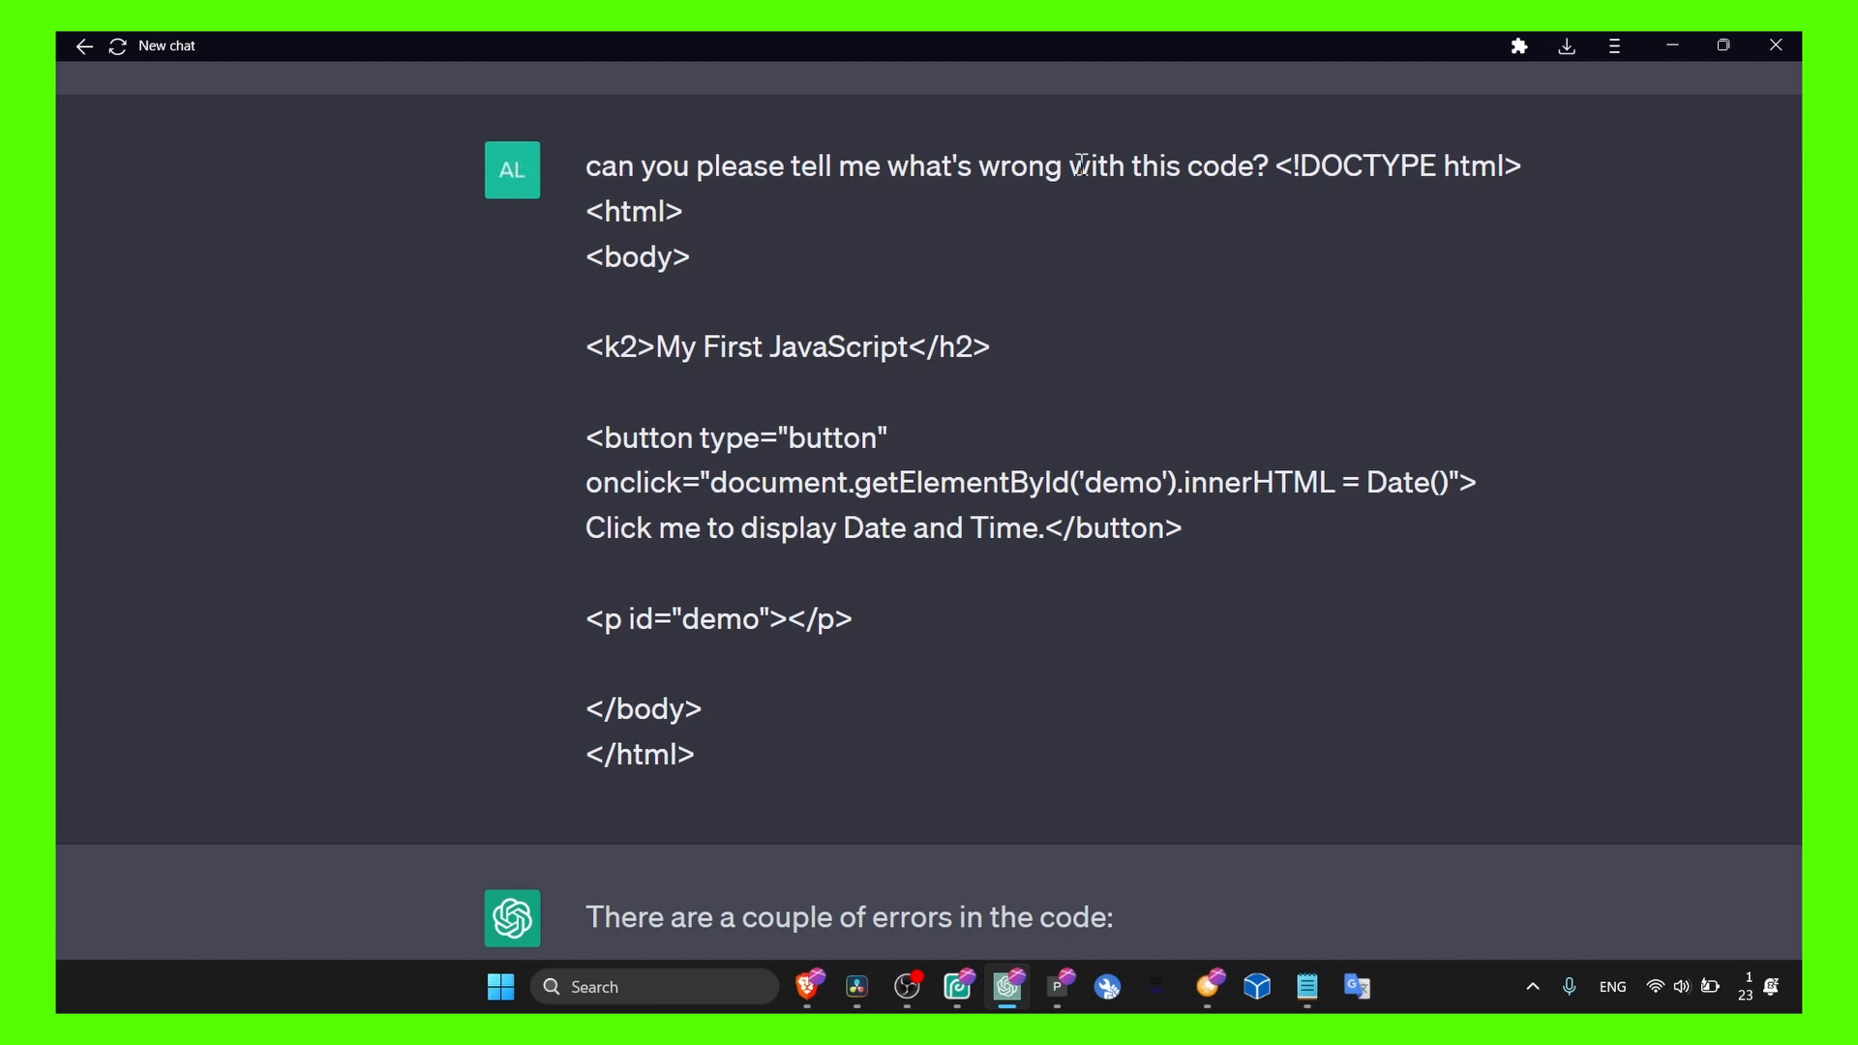
left_click_drag(1276, 166, 1159, 484)
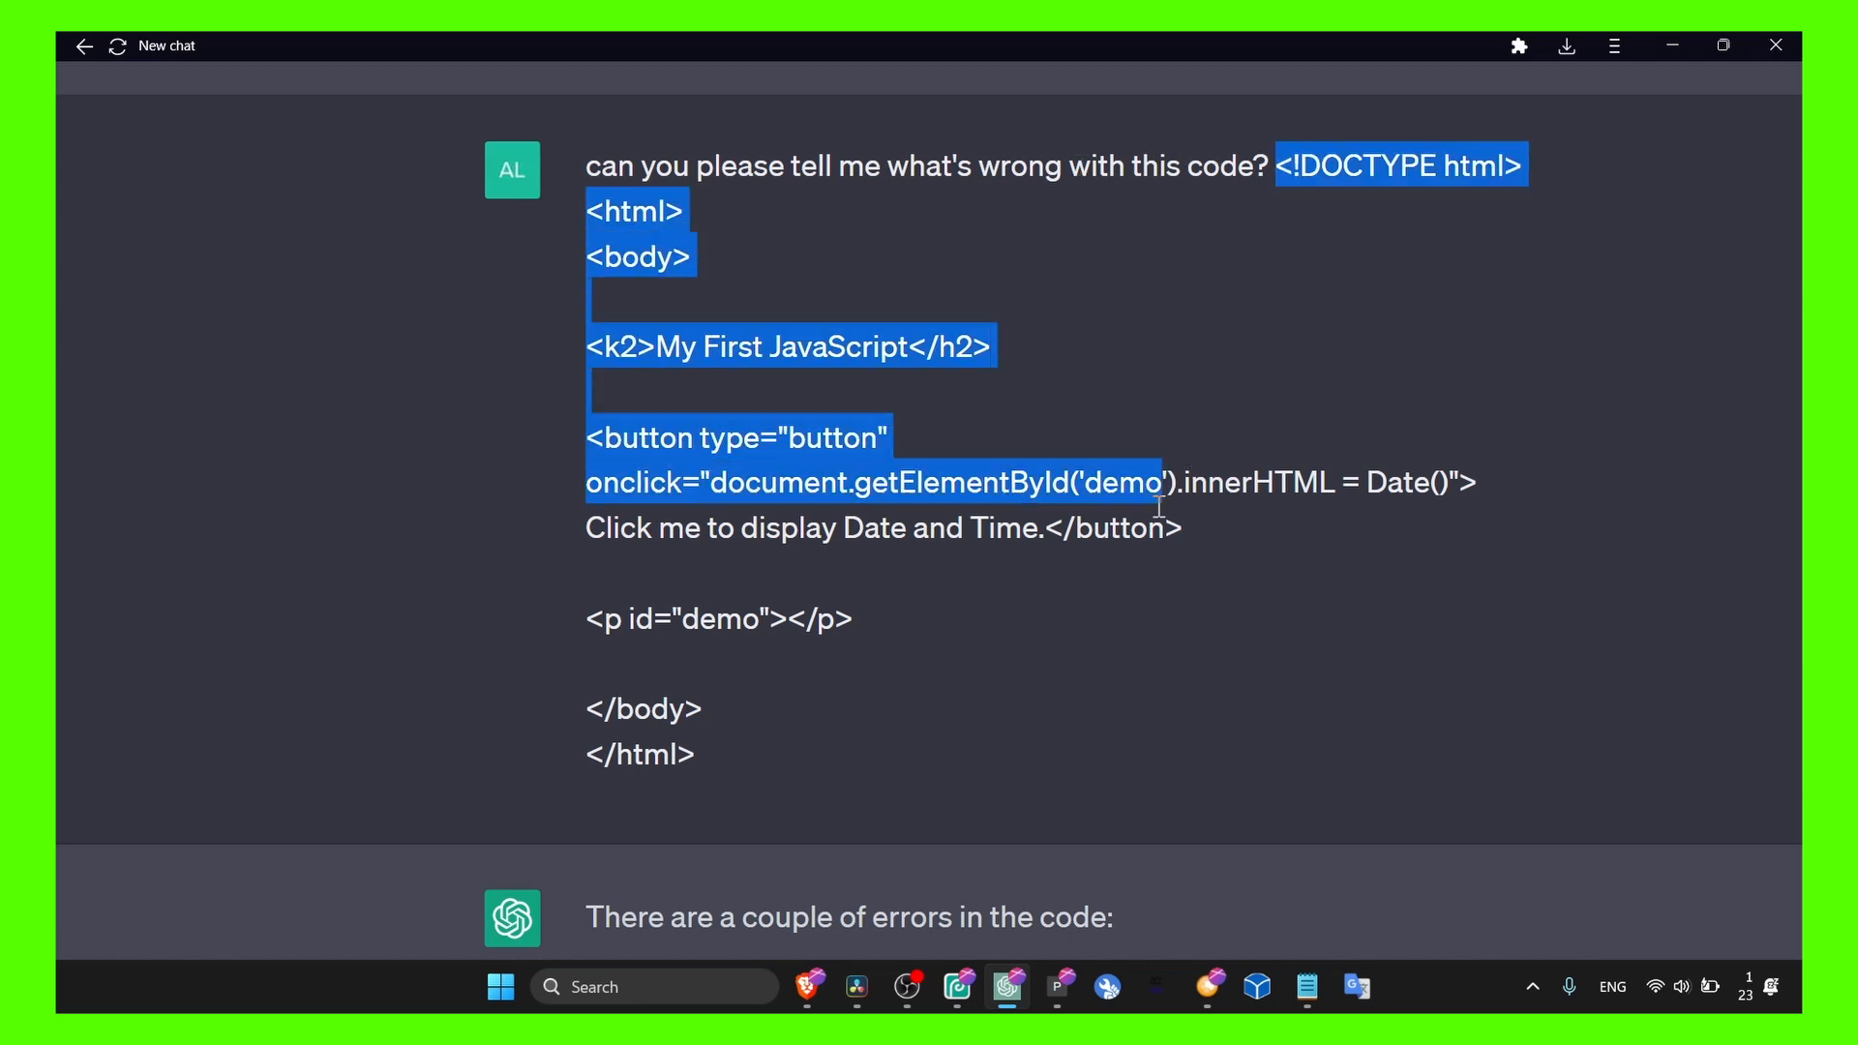
left_click(1016, 726)
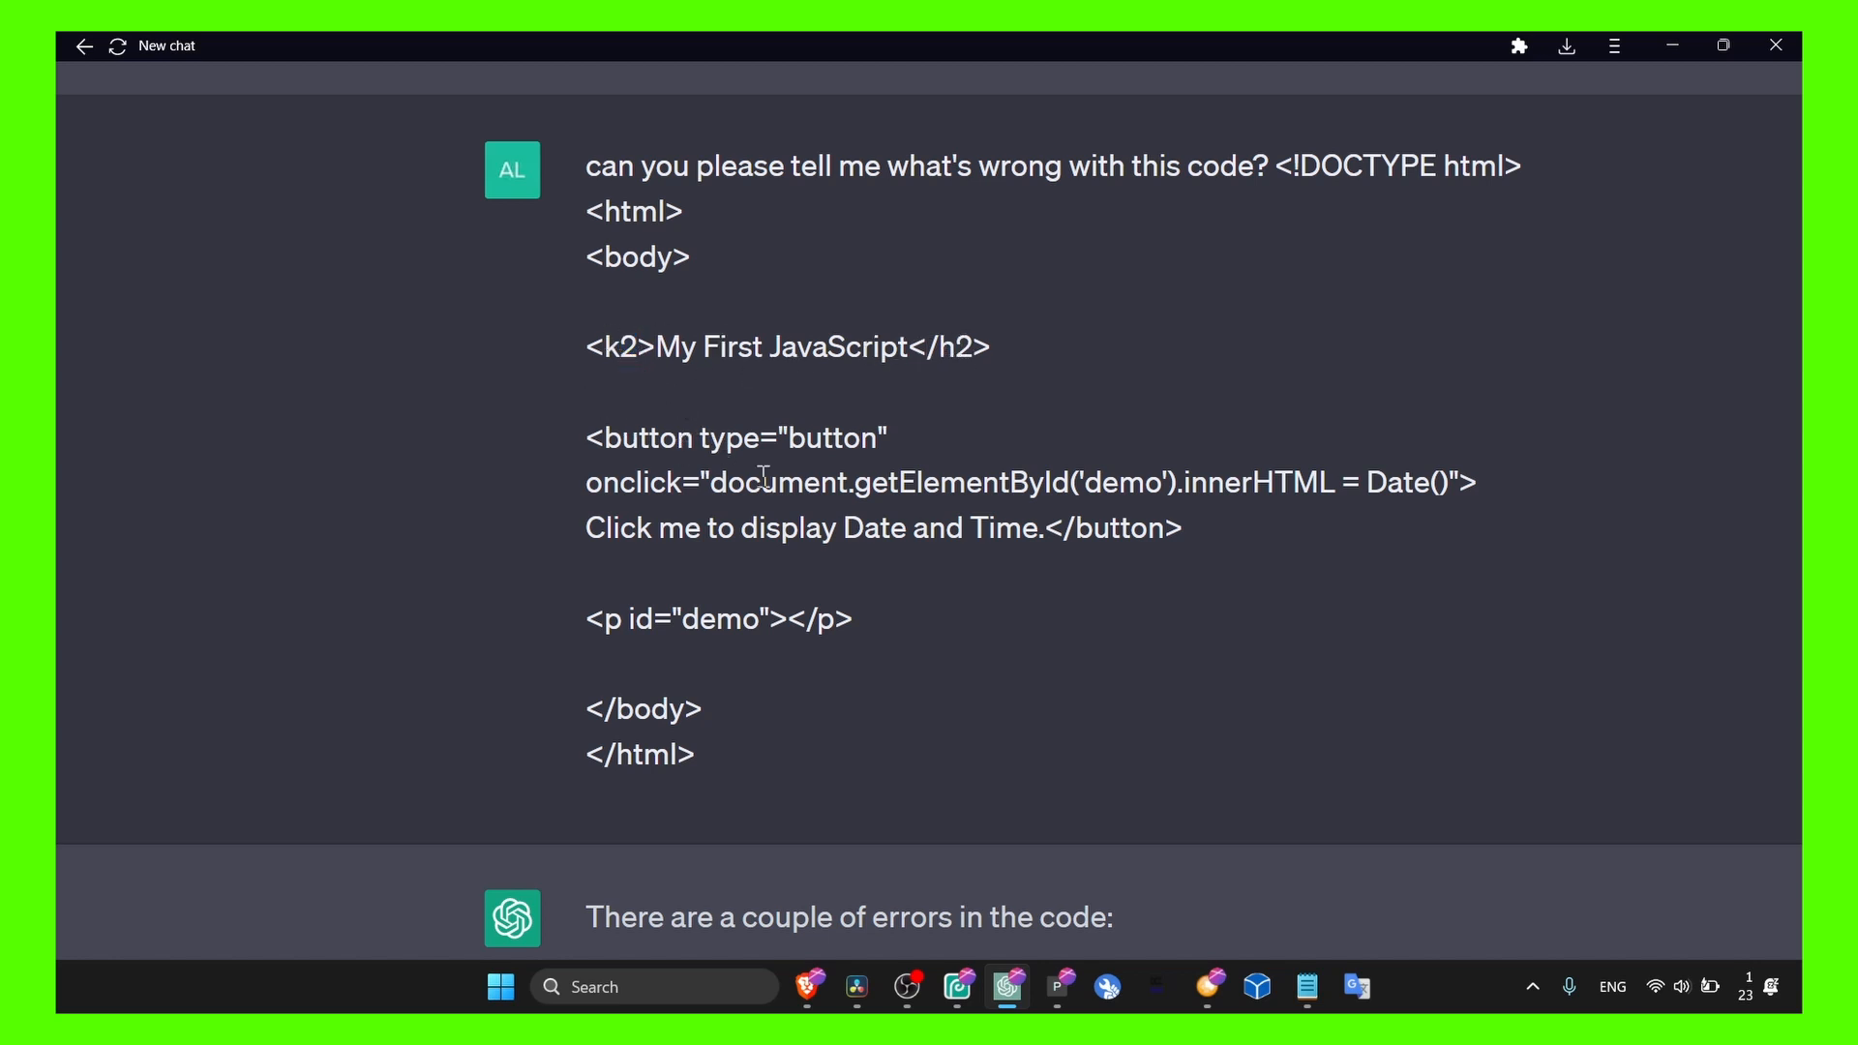
Step: Scroll to the reply, highlight its opening sentence about errors, and continue to the corrected code
scroll("down", 3)
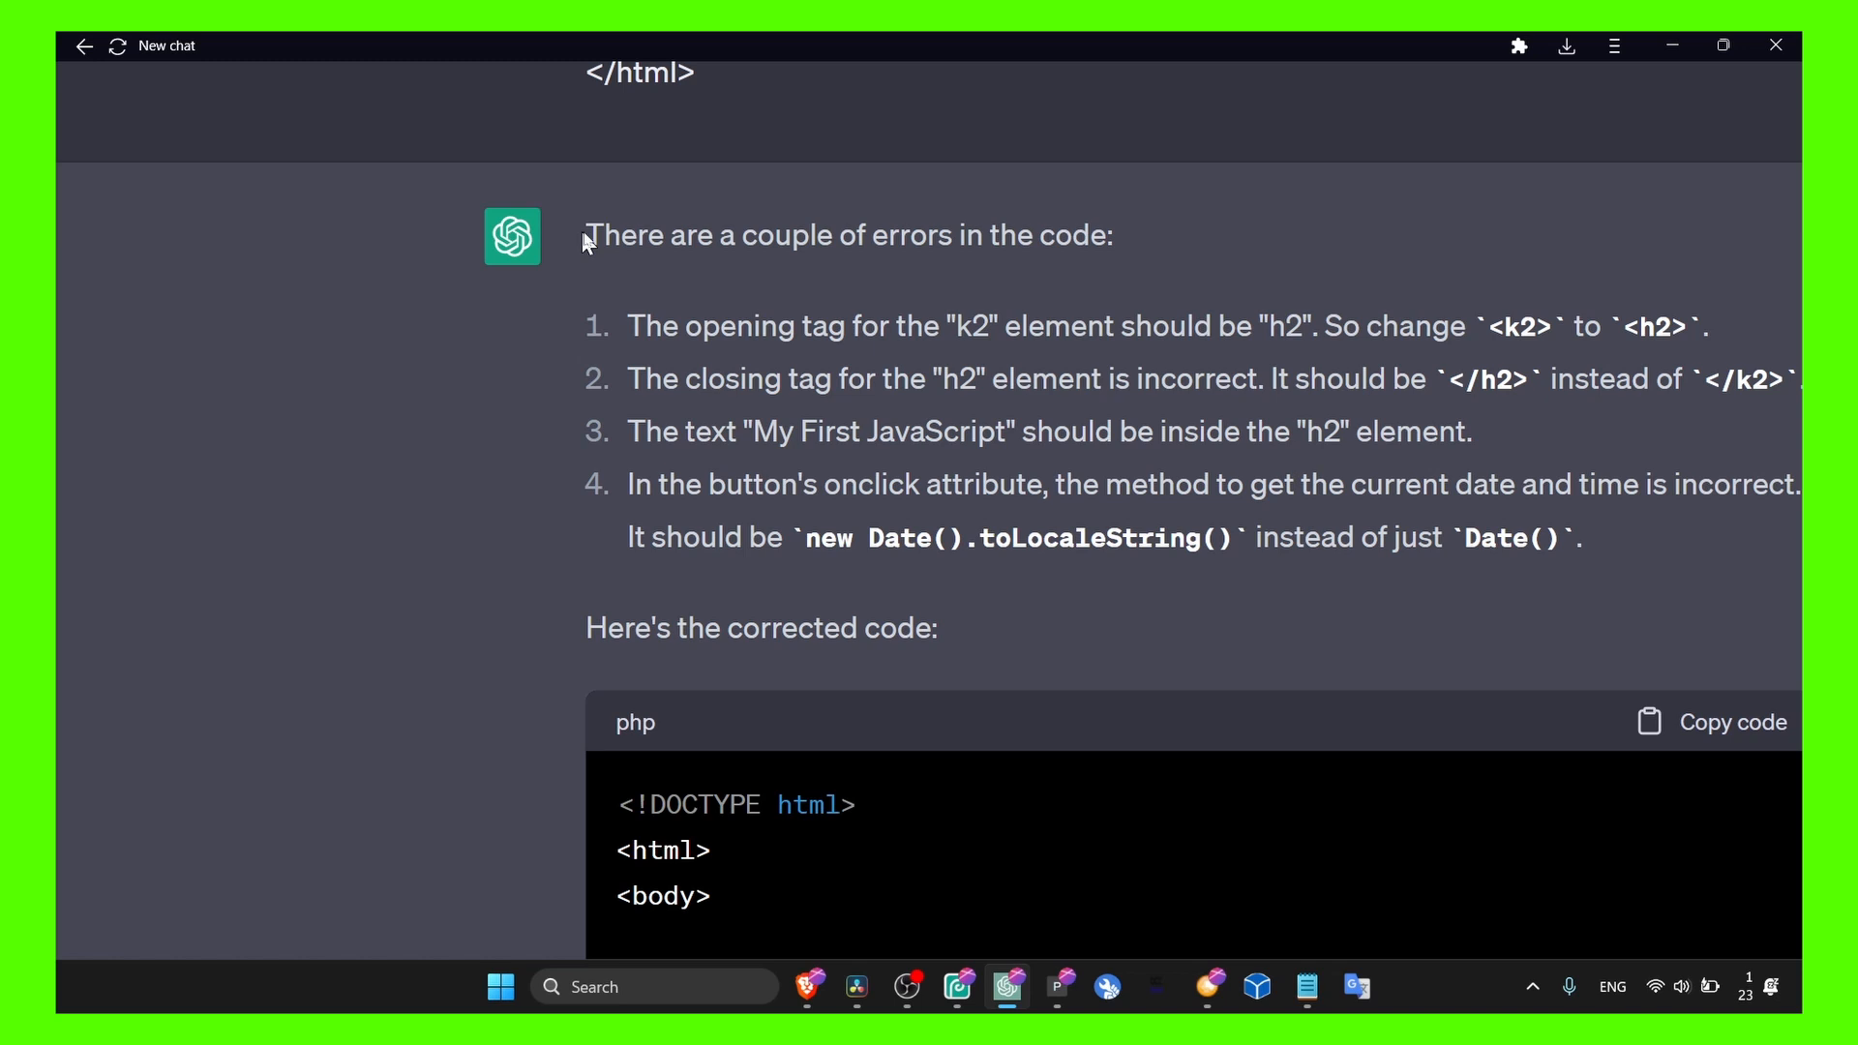
left_click_drag(584, 234, 1030, 234)
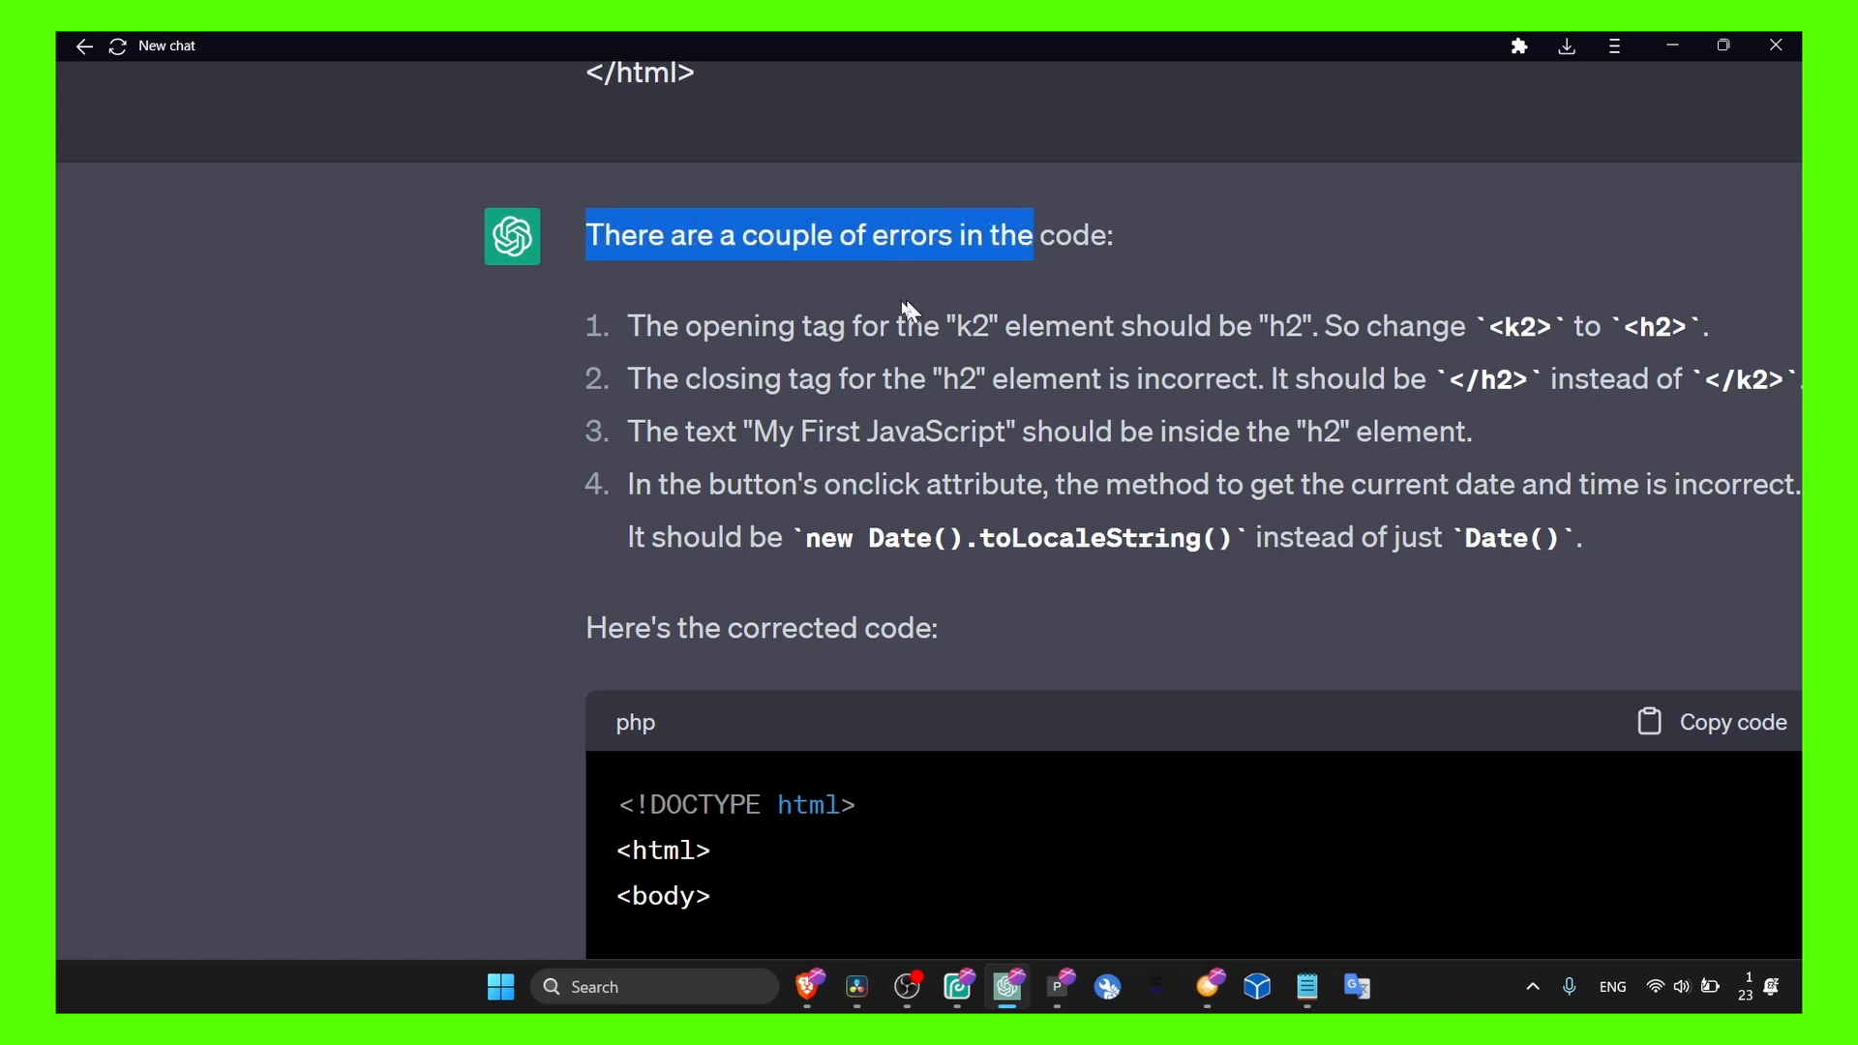
left_click(1204, 338)
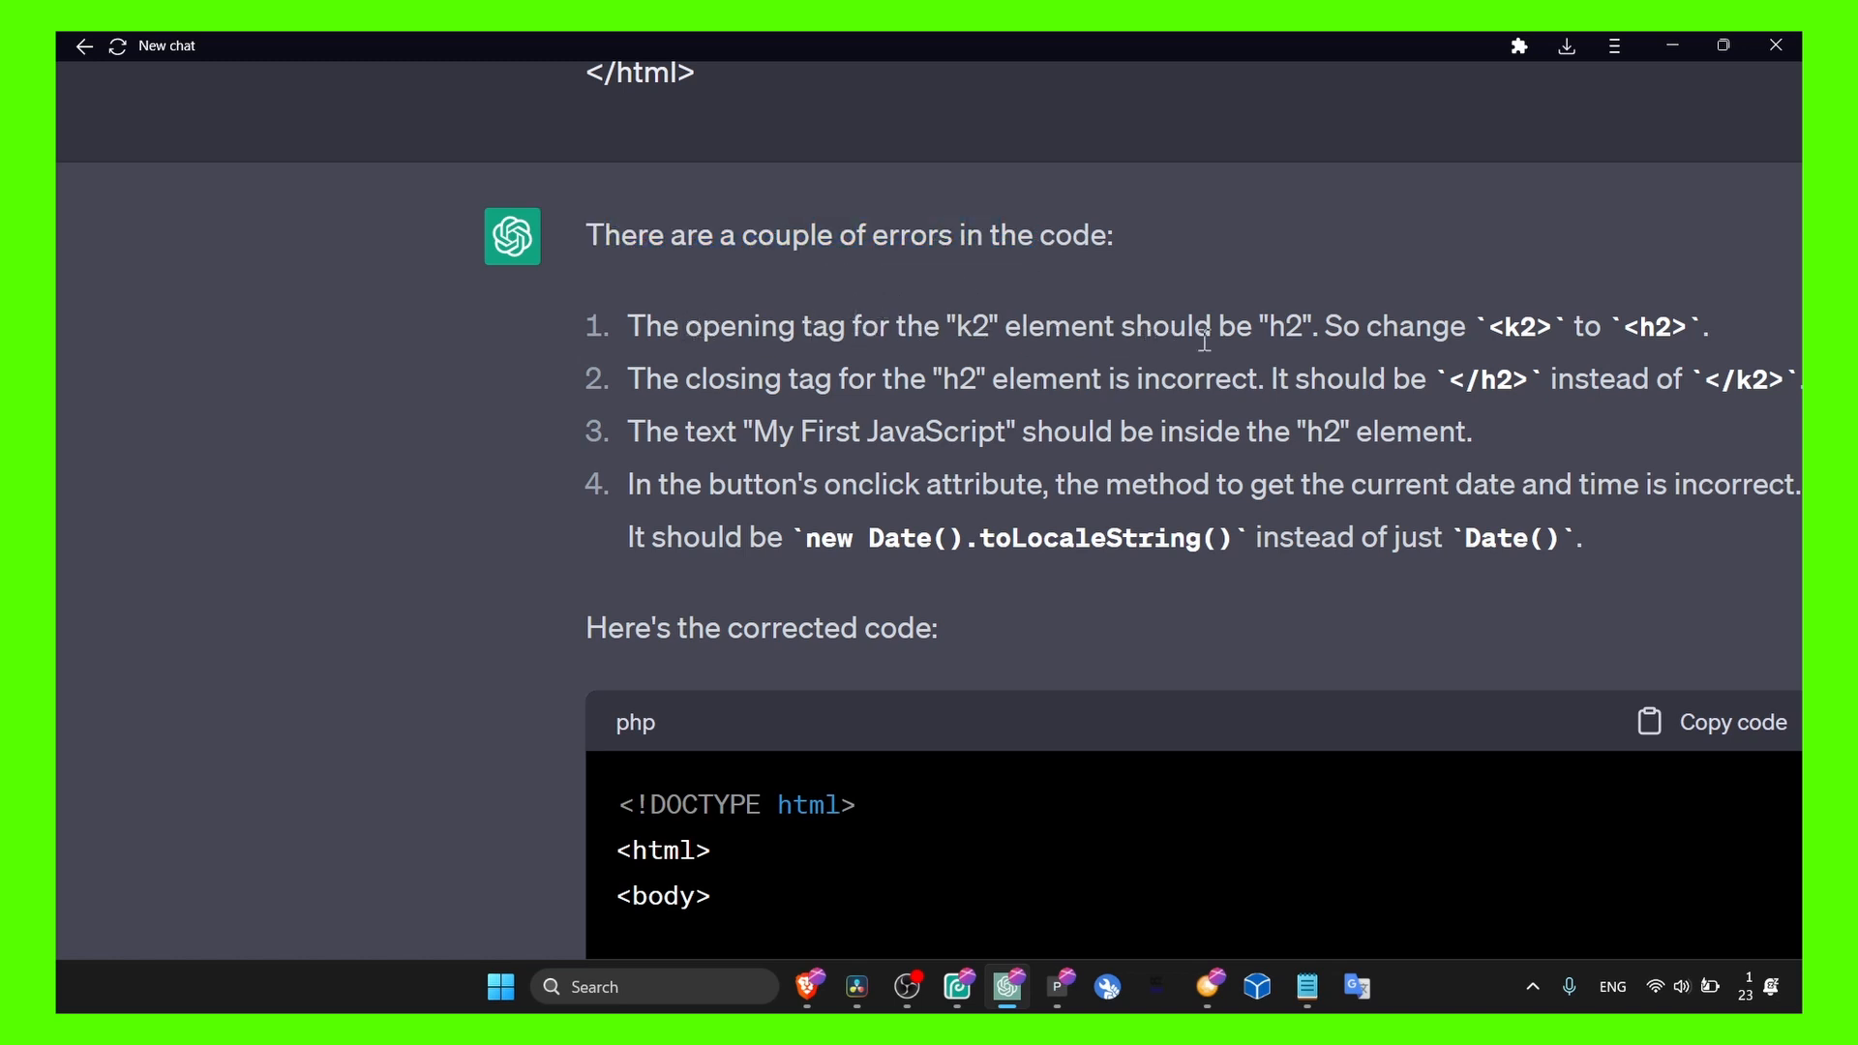
mouse_move(751, 408)
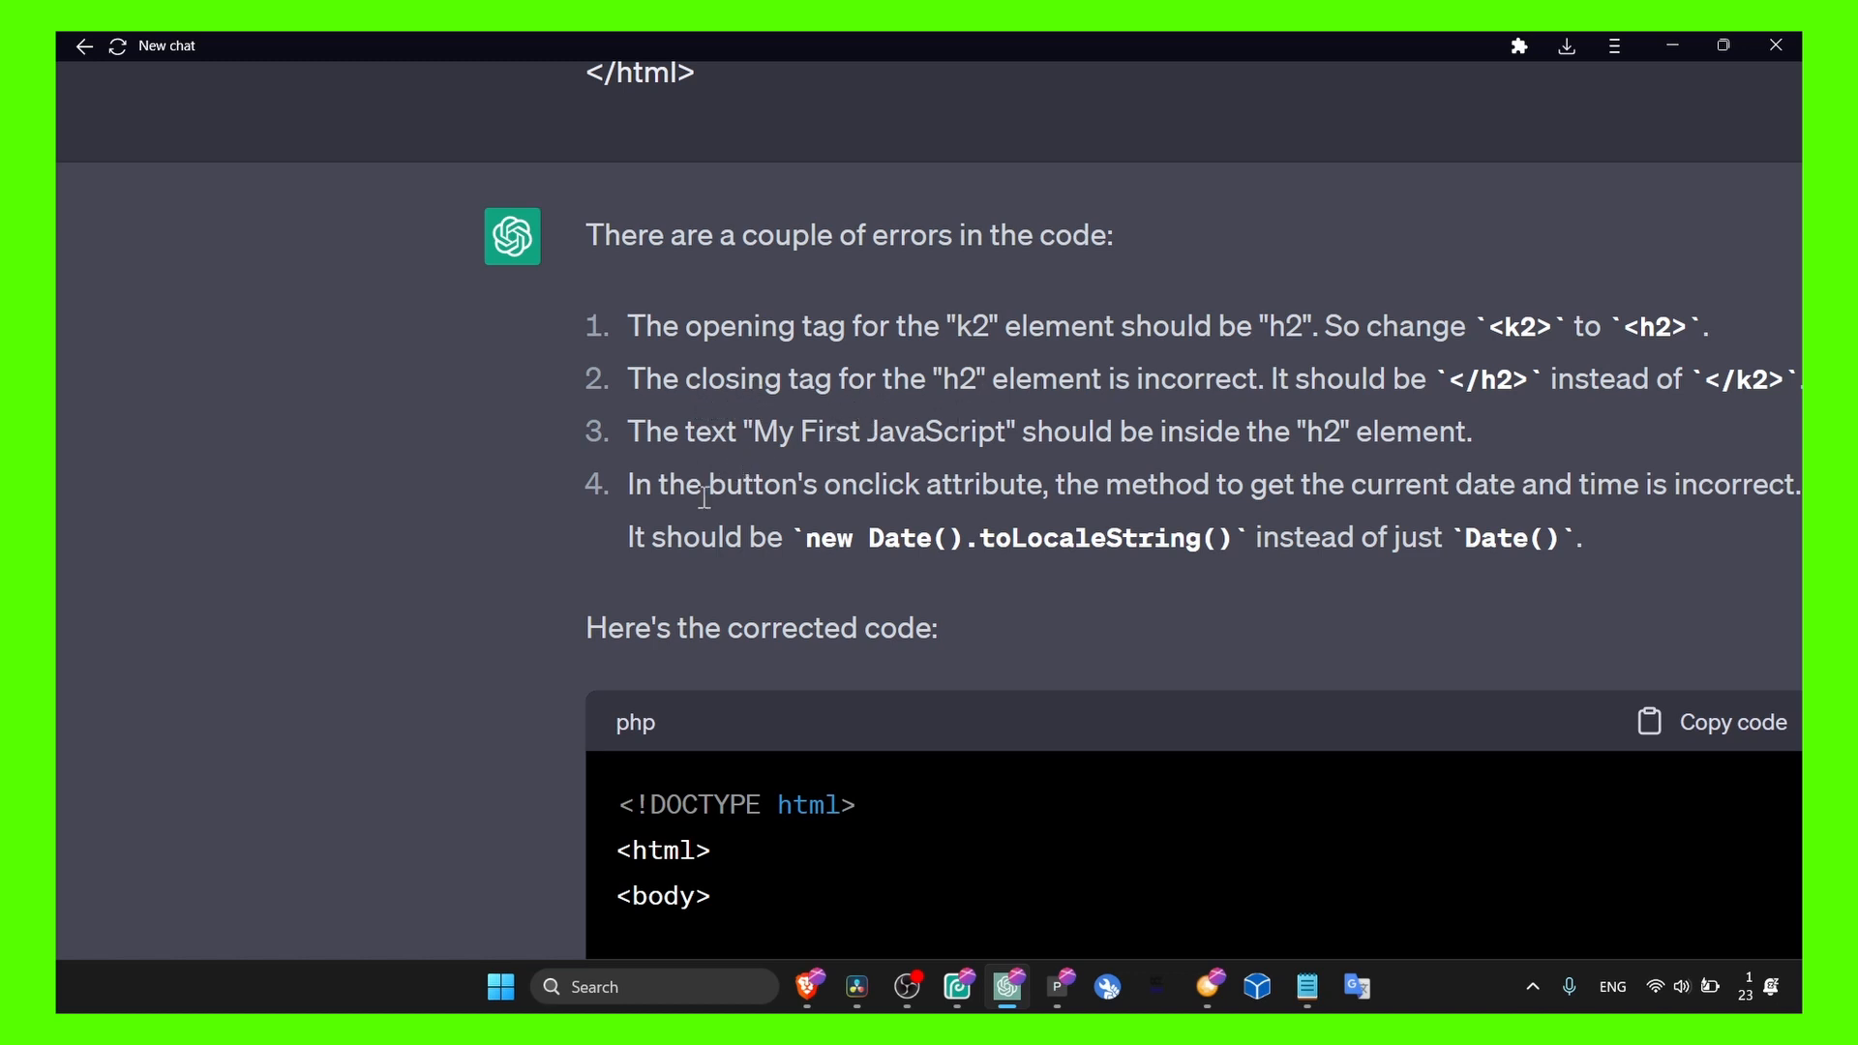
scroll("down", 3)
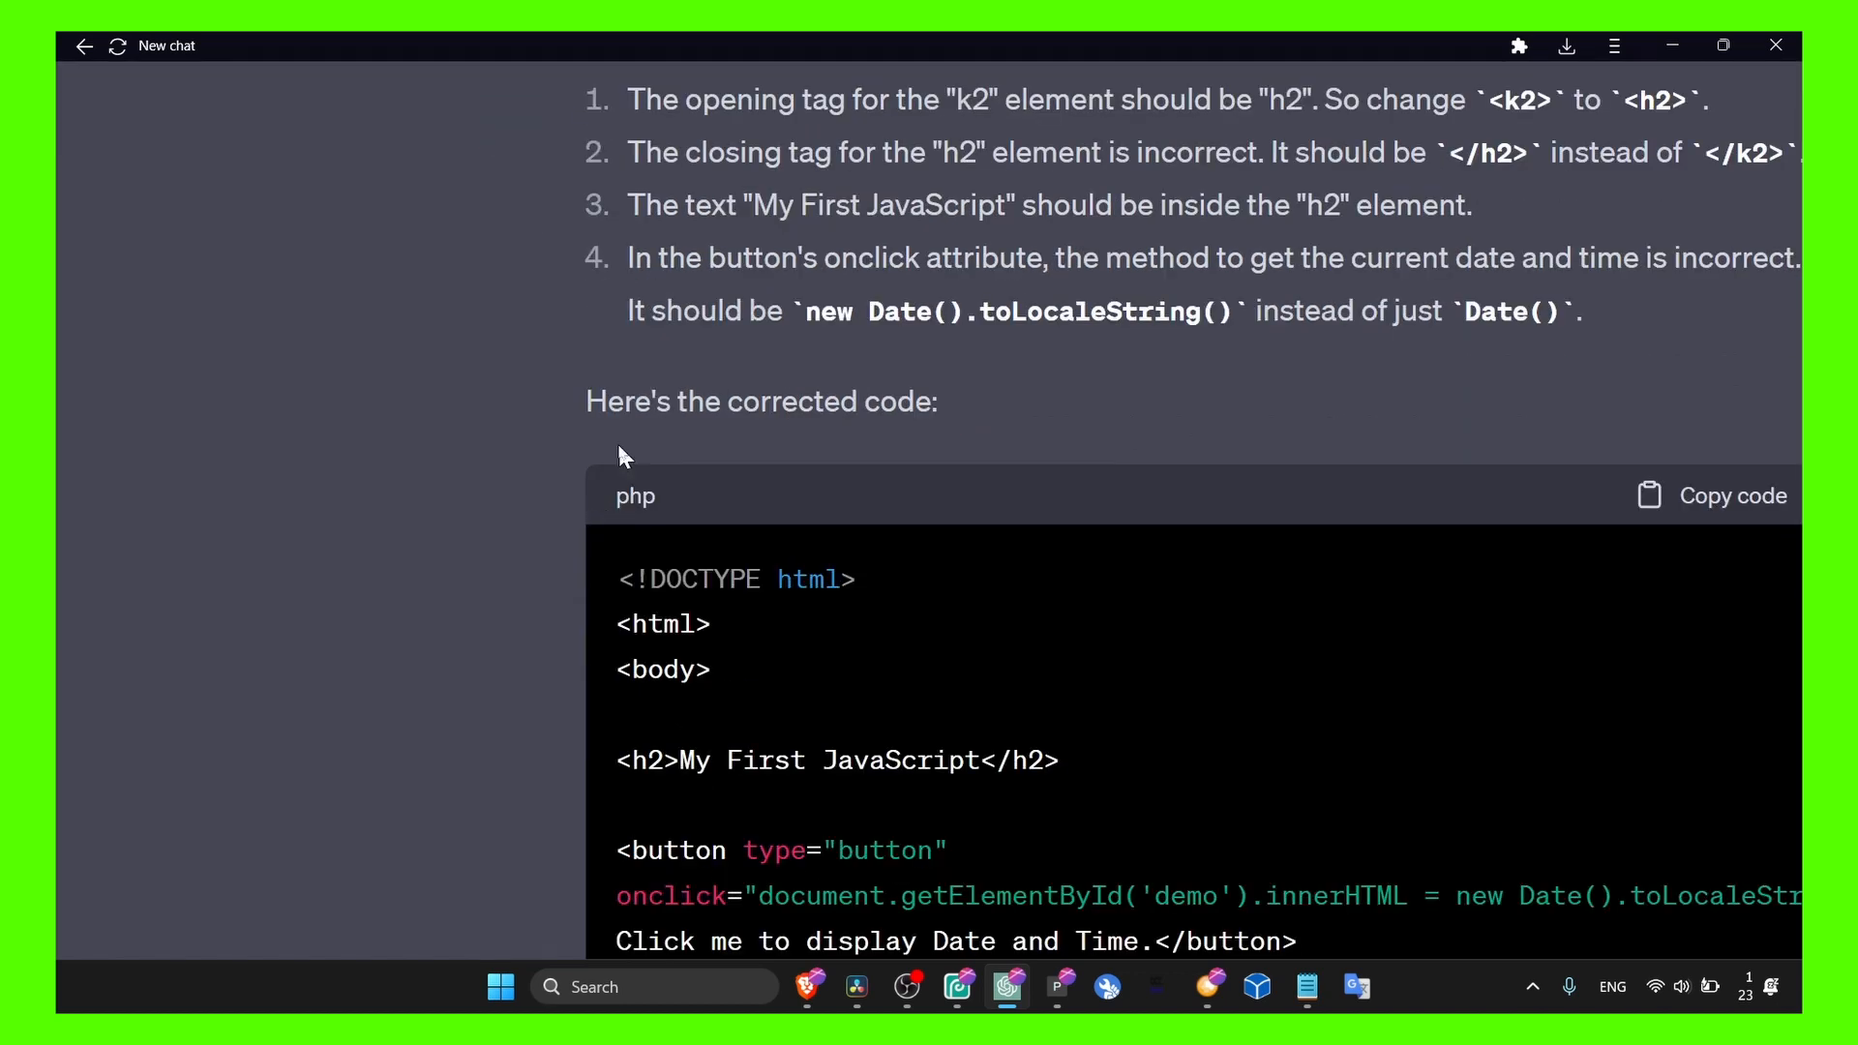
scroll("down", 3)
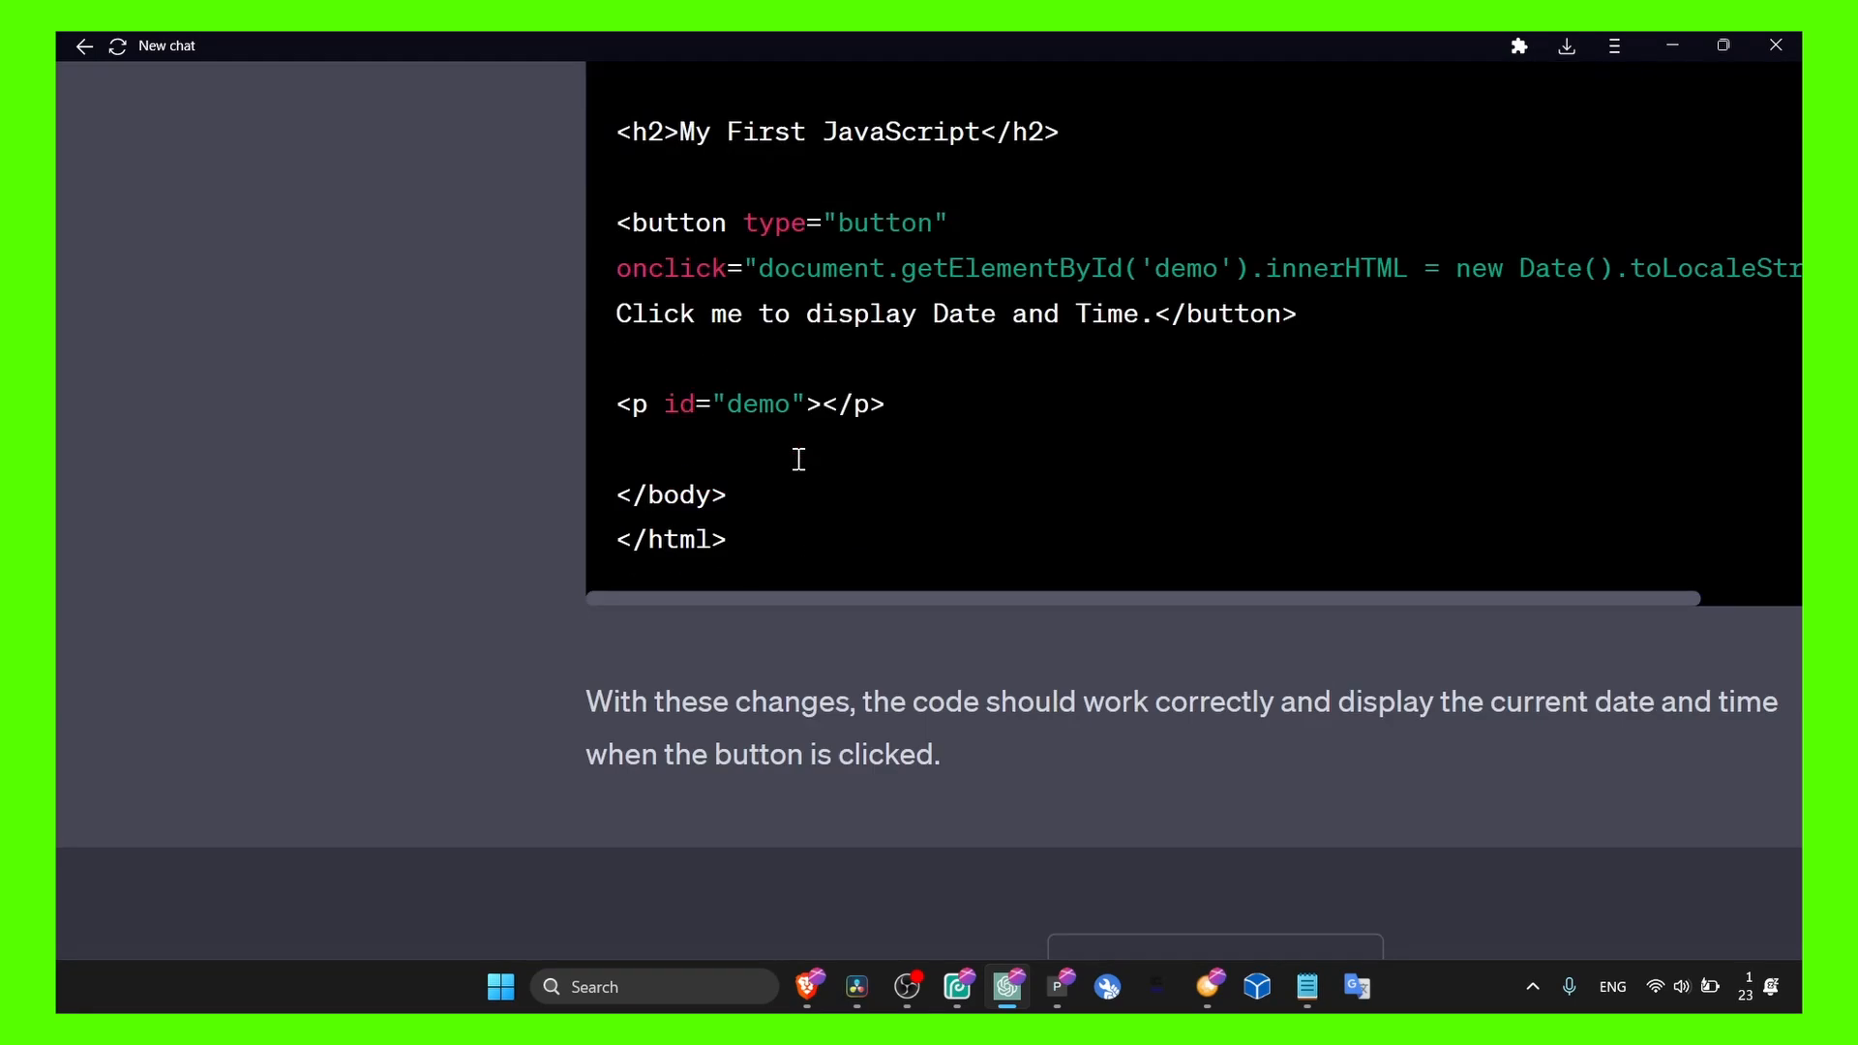
scroll("down", 3)
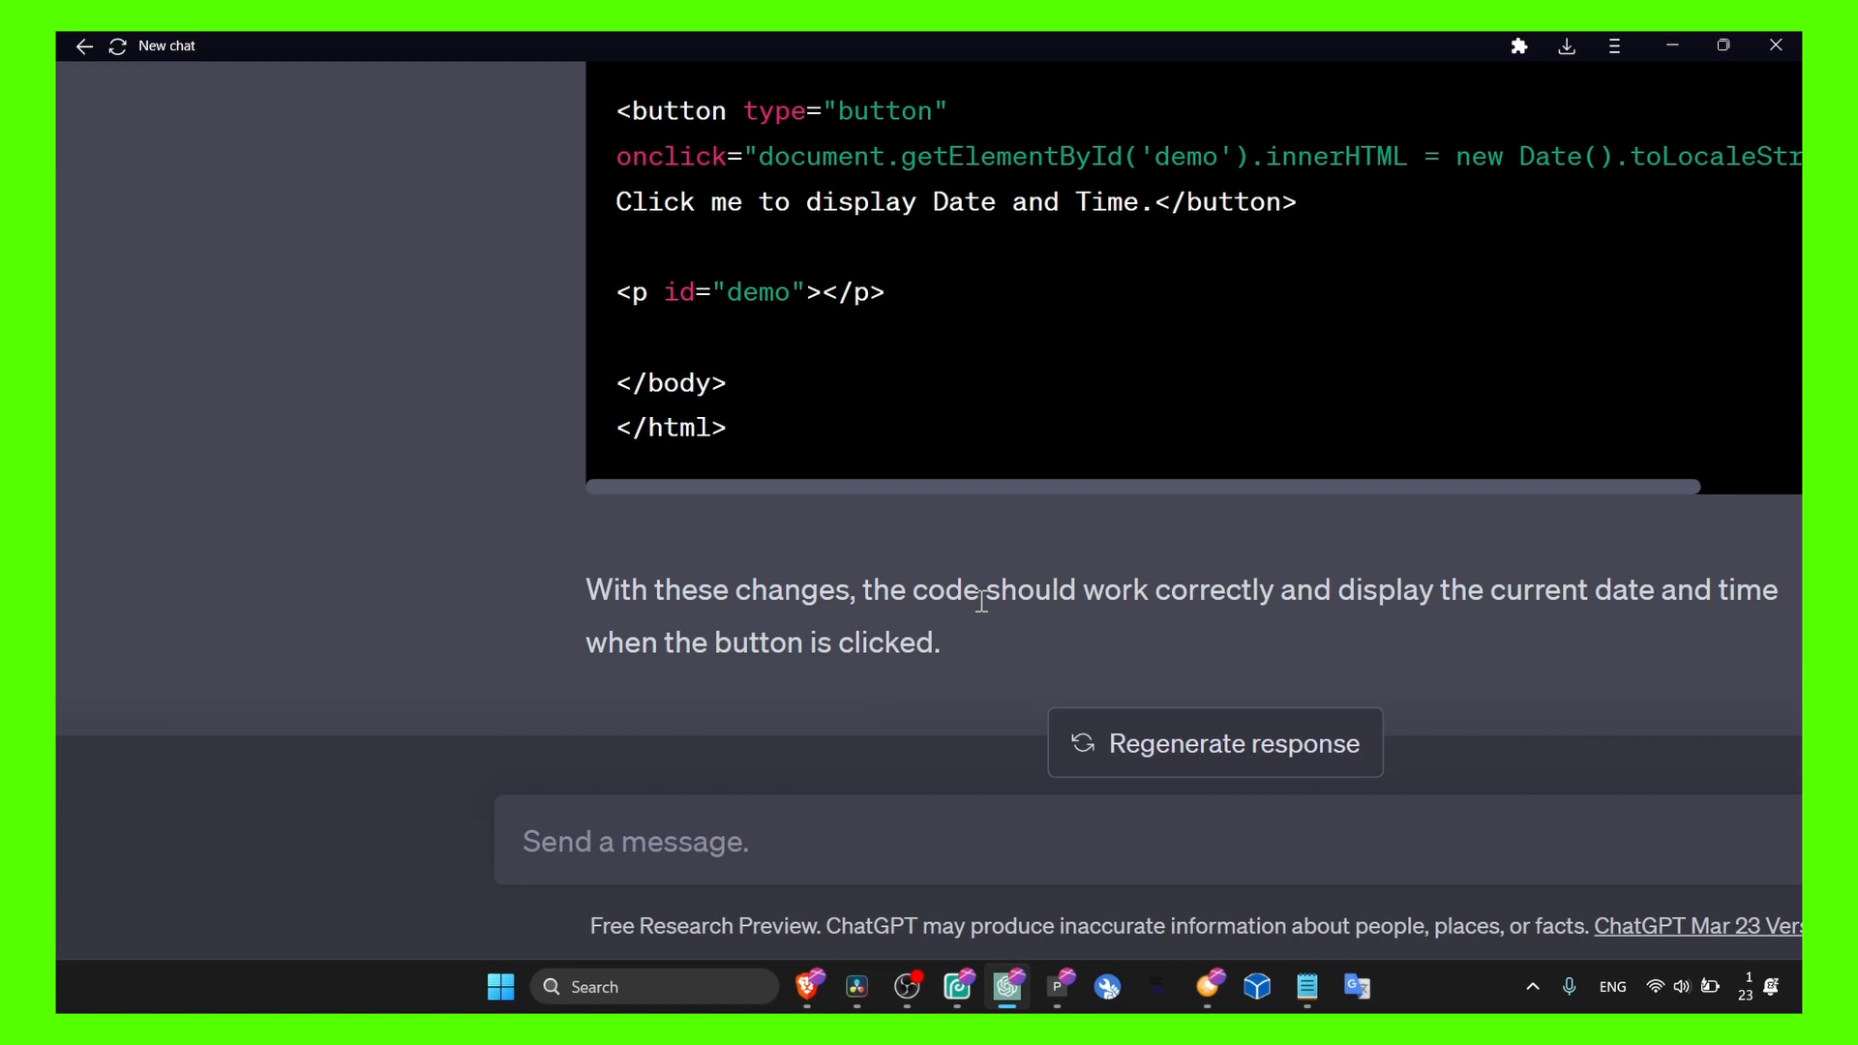
mouse_move(1107, 584)
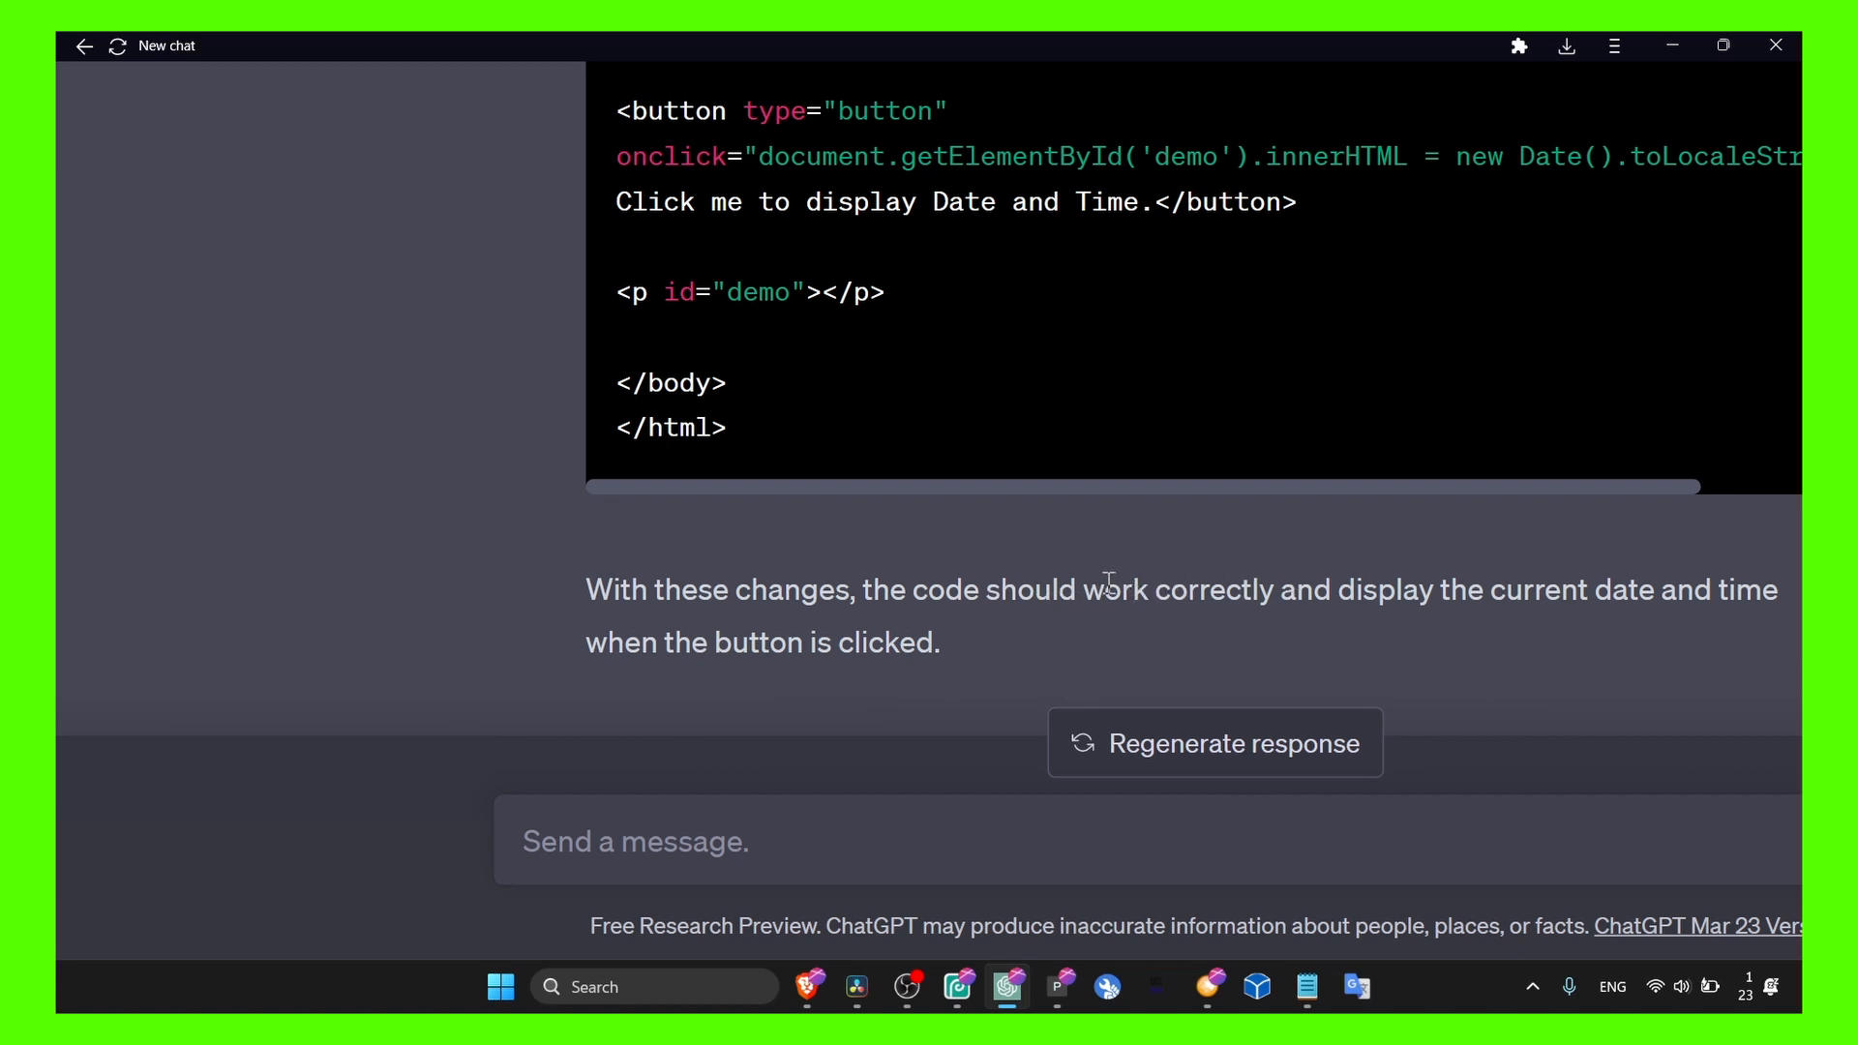
mouse_move(1163, 596)
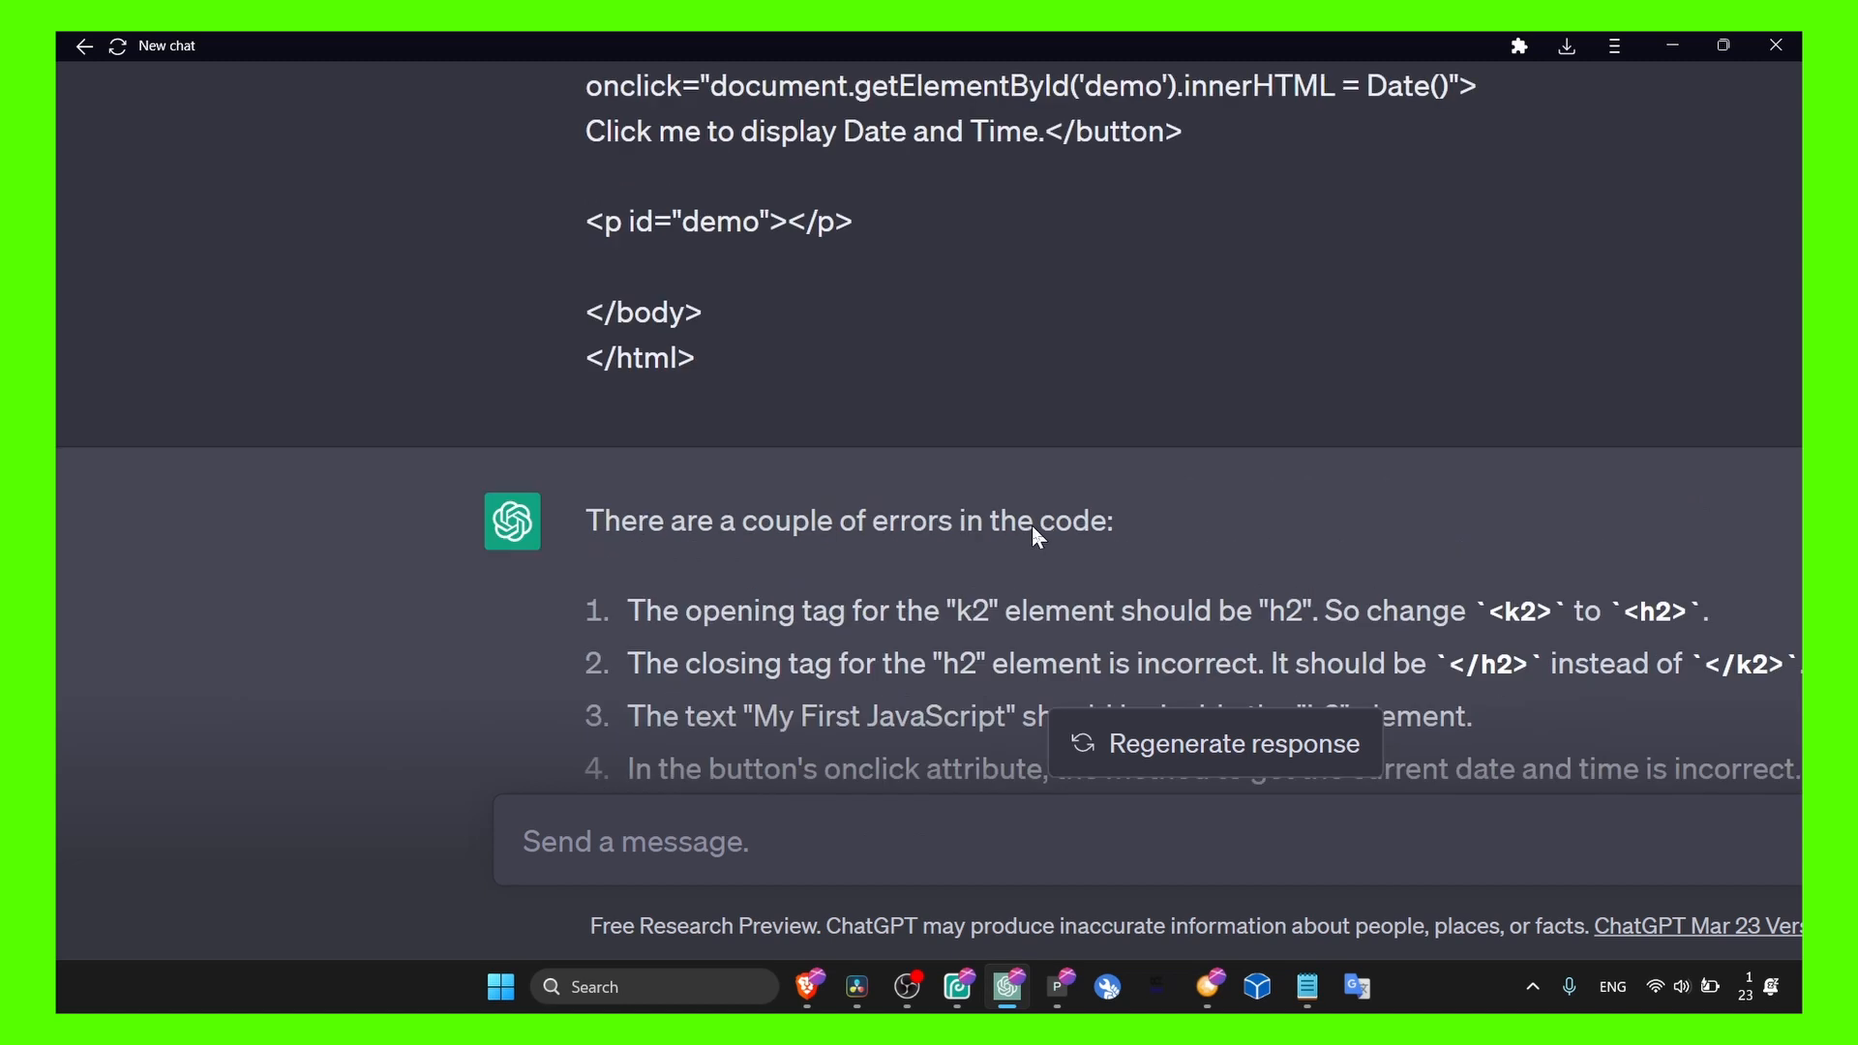
scroll("down", 3)
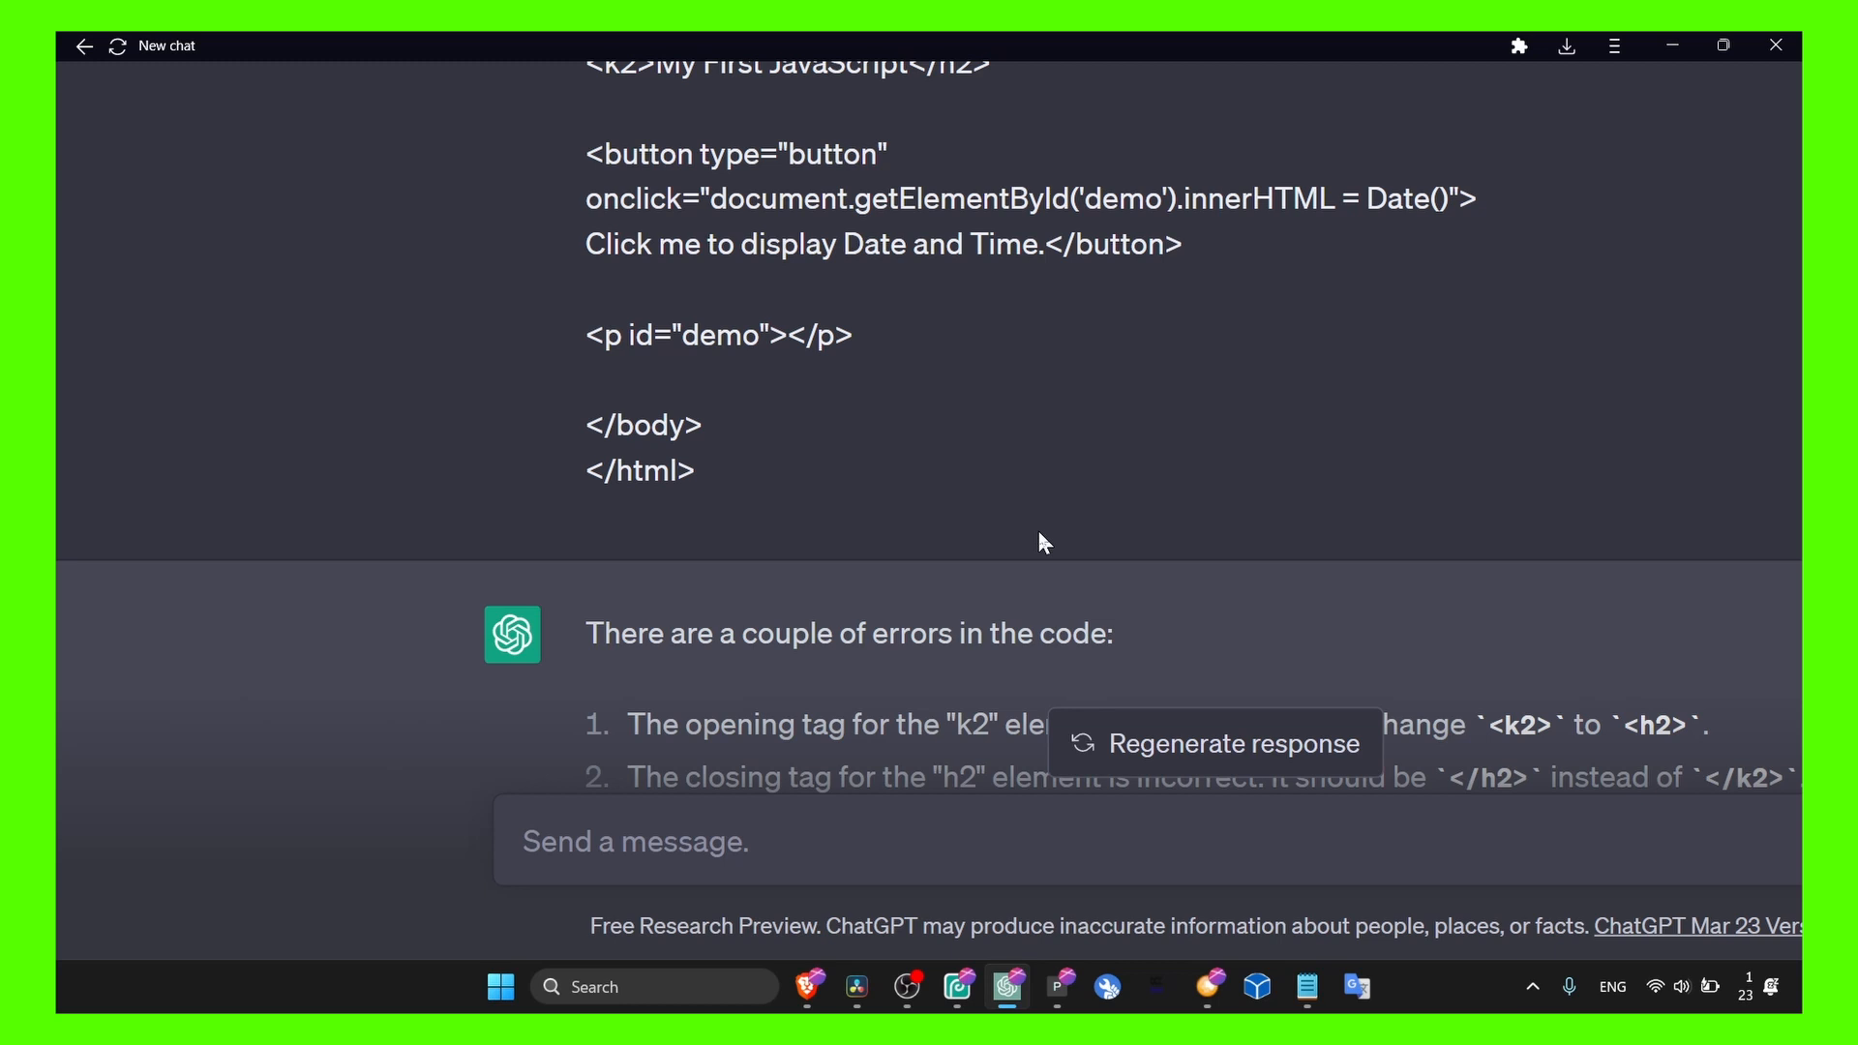
mouse_move(1047, 547)
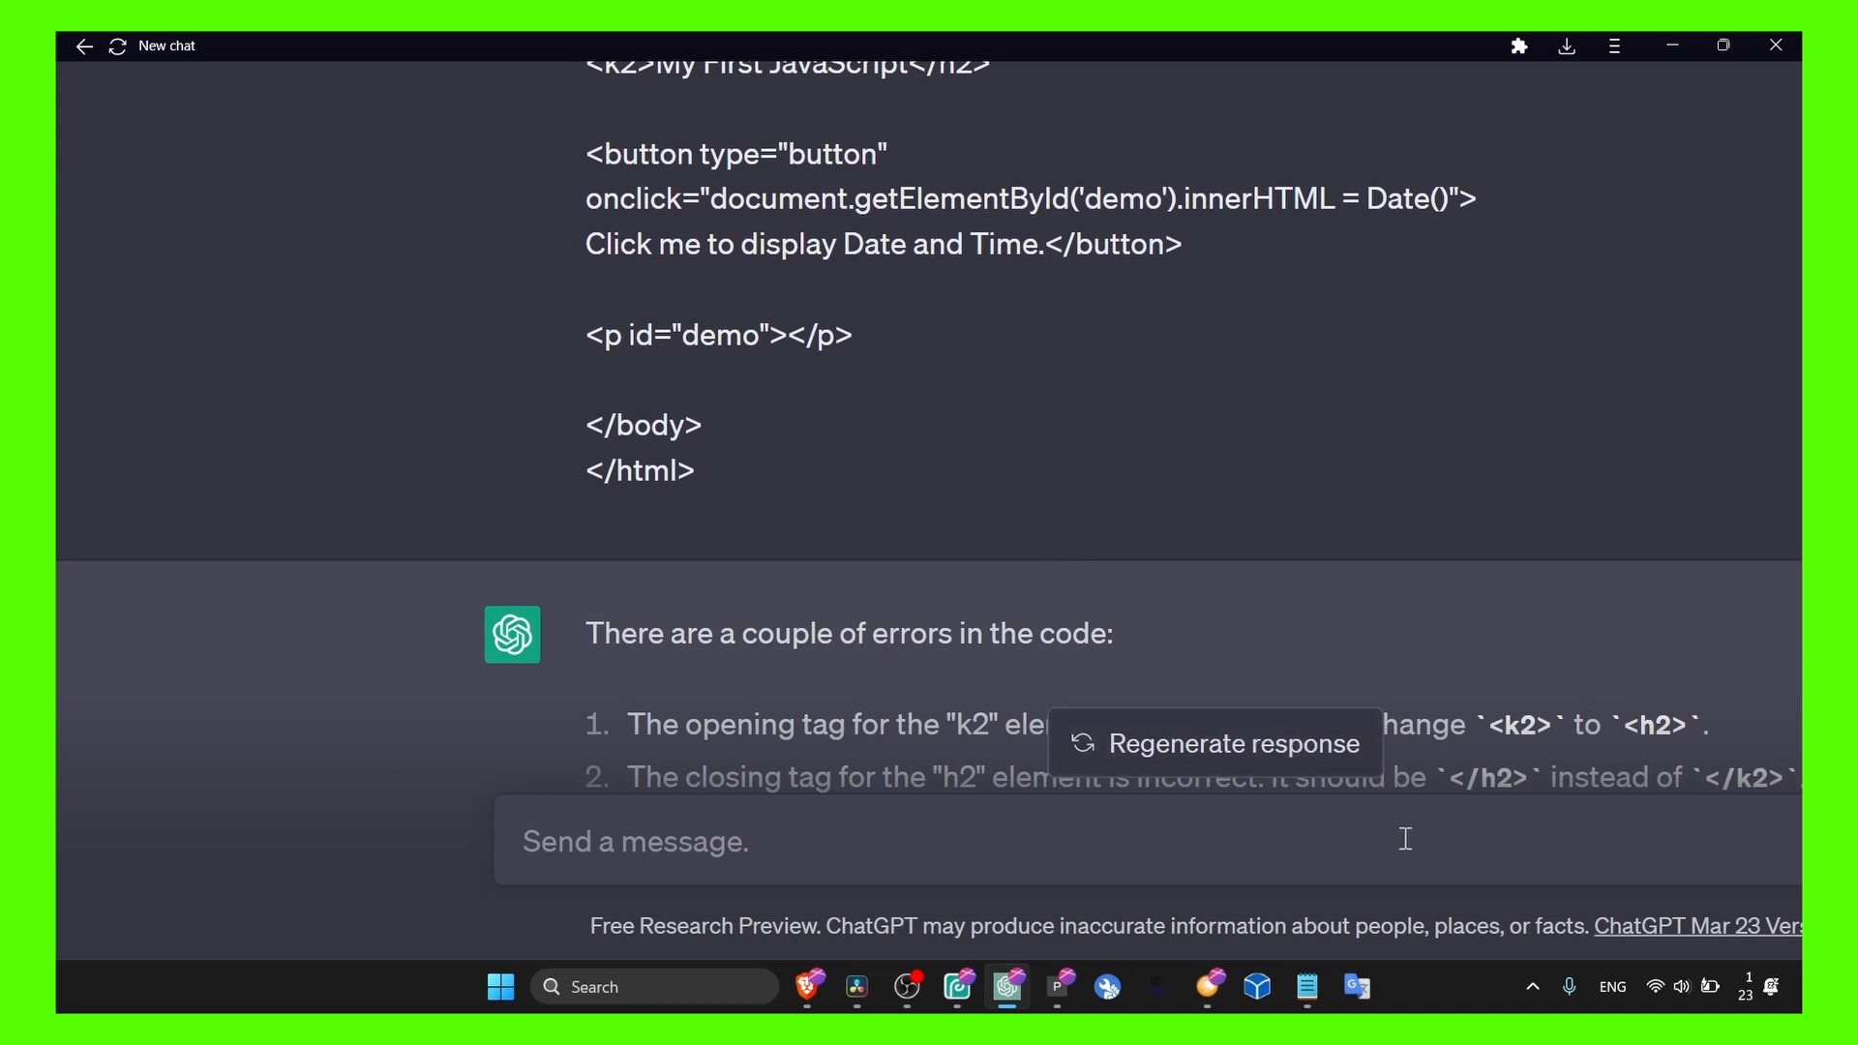
mouse_move(1443, 999)
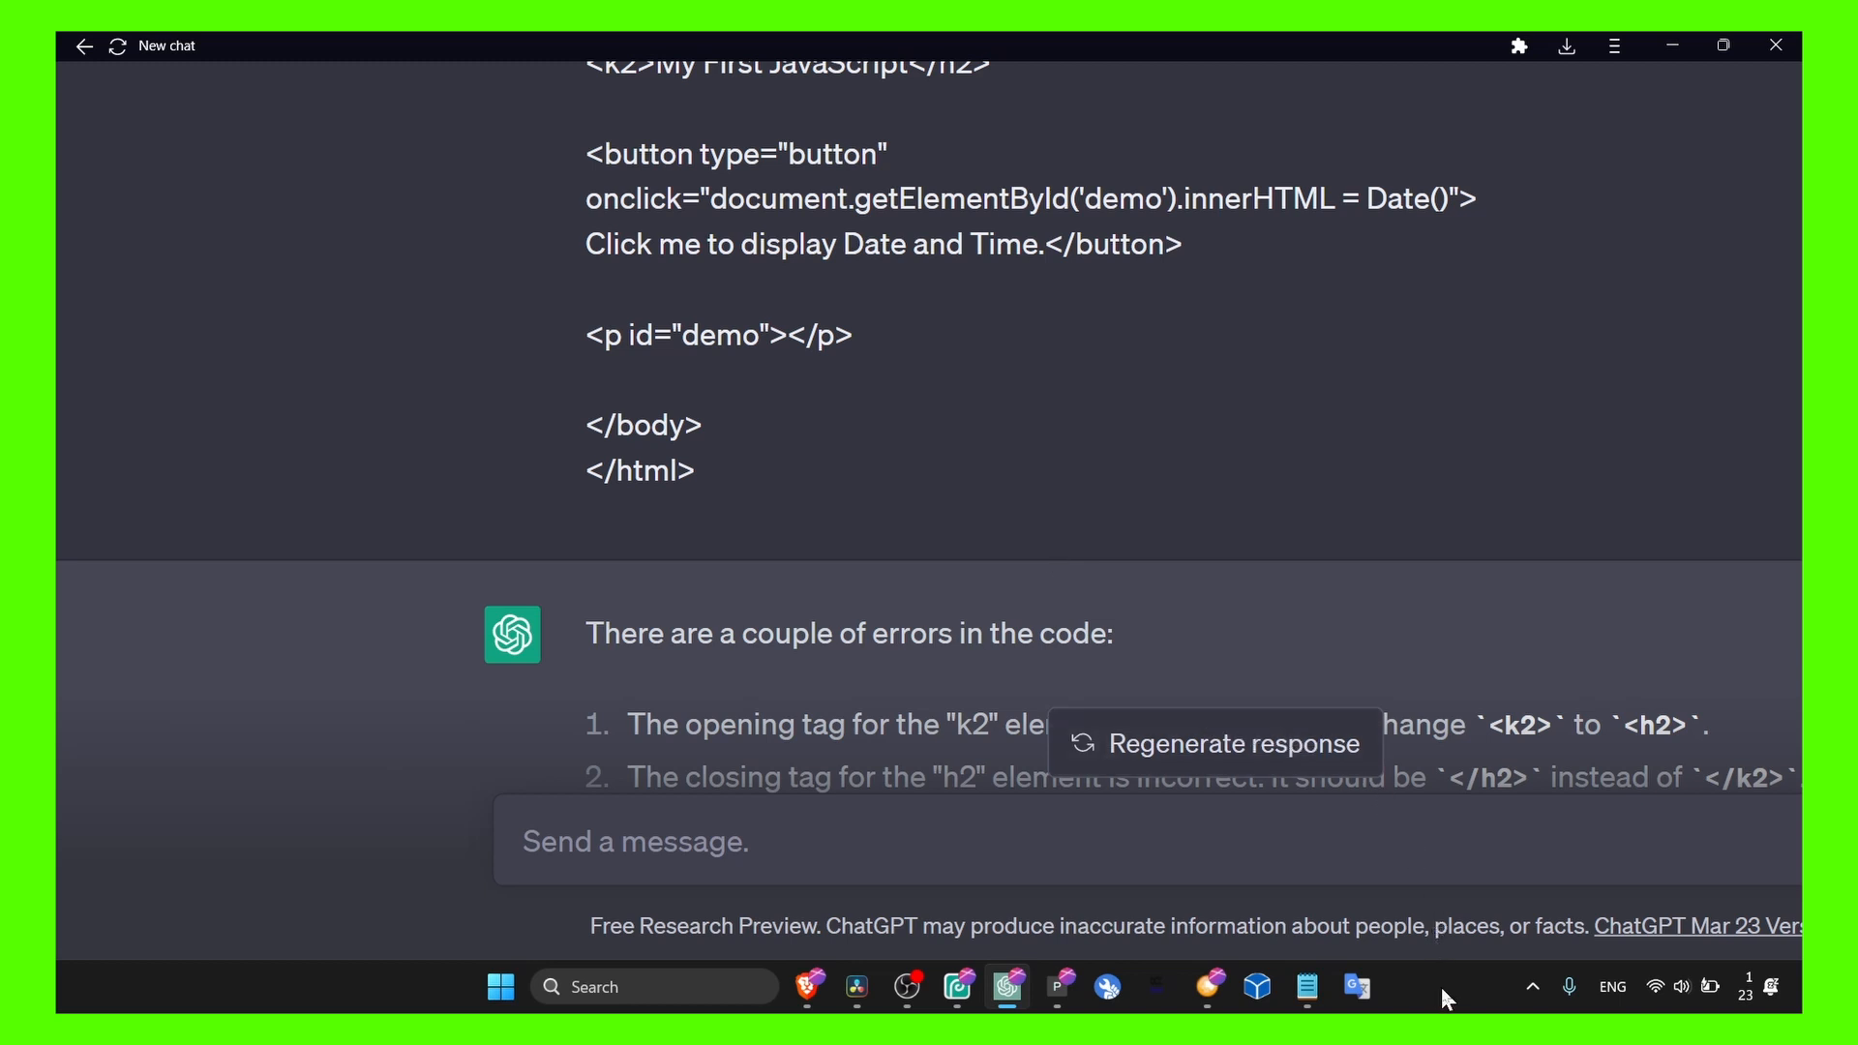
mouse_move(1436, 995)
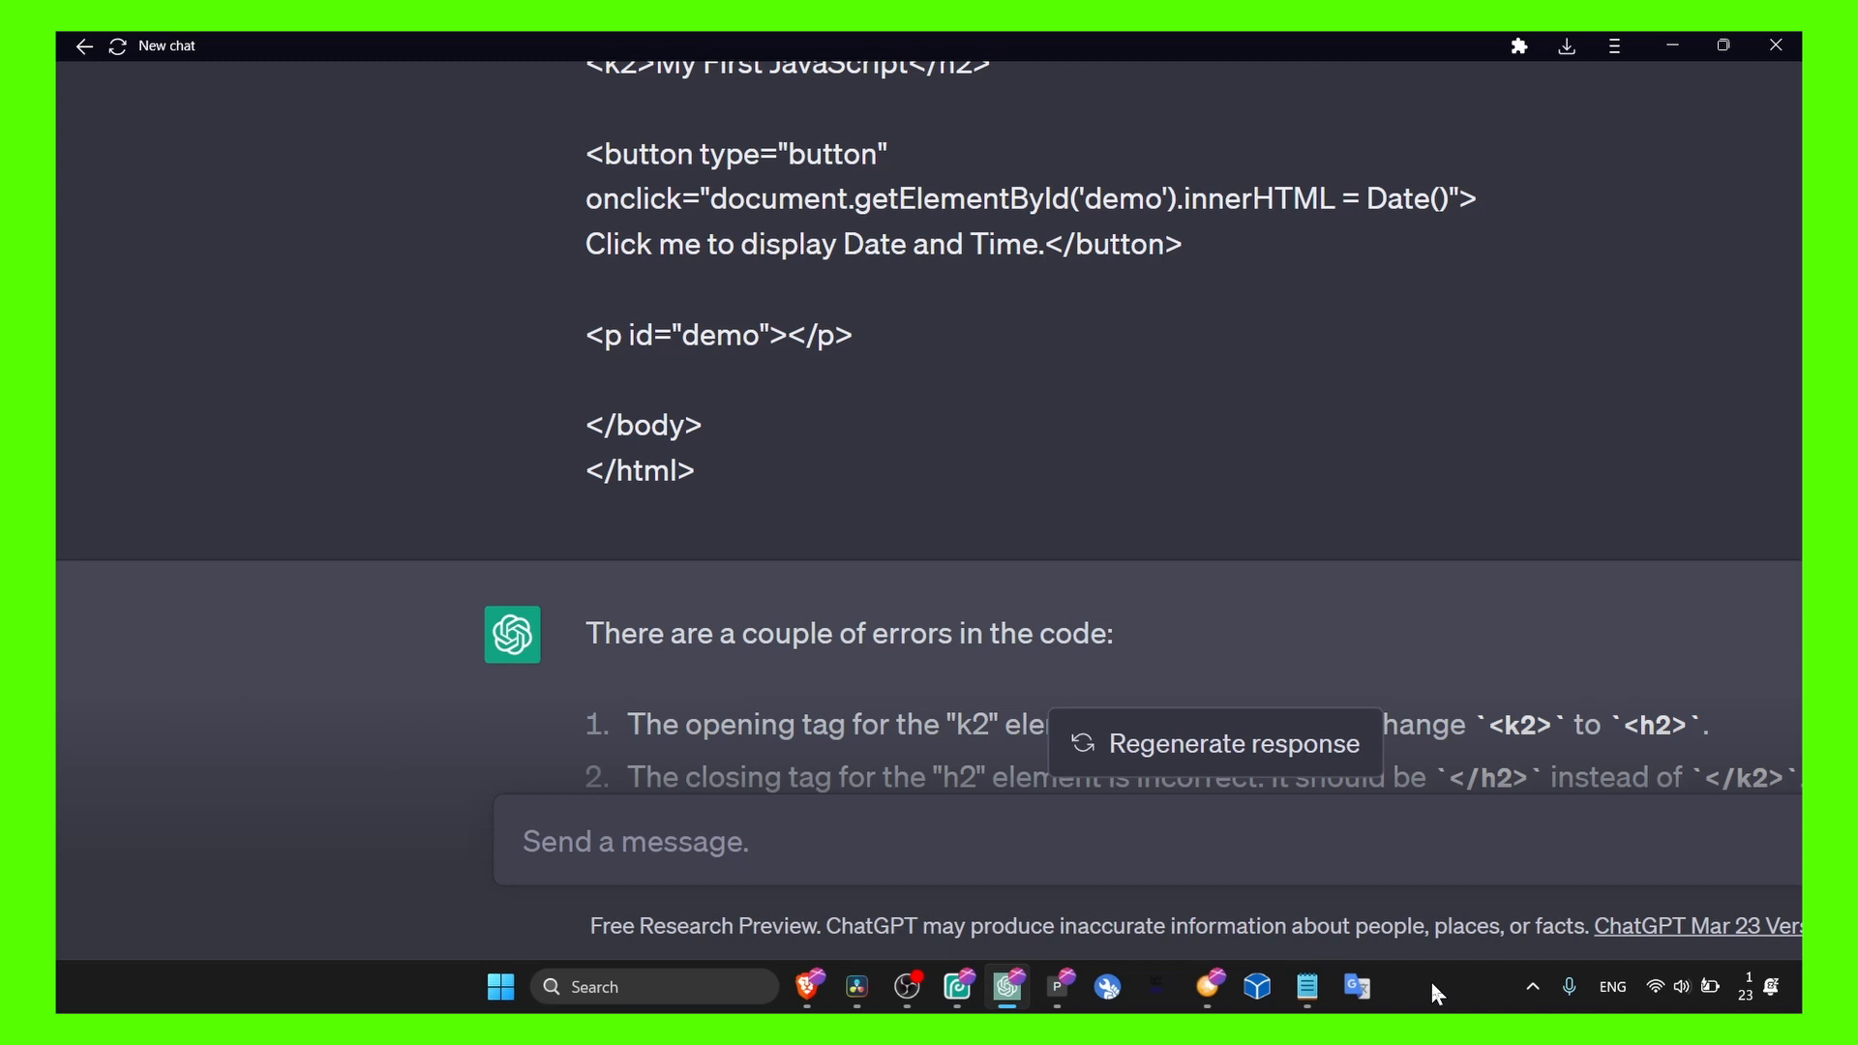